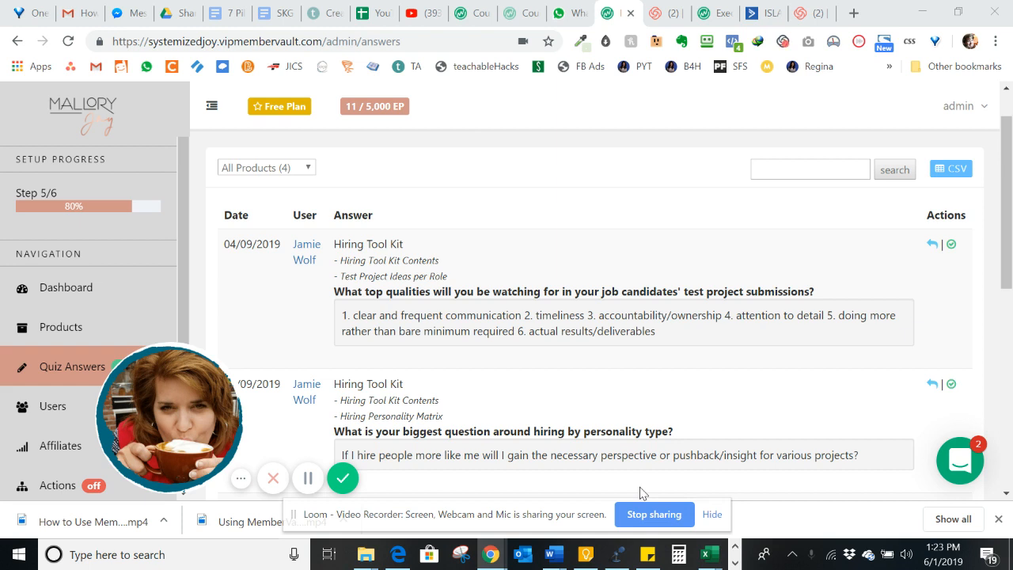
mouse_move(107, 324)
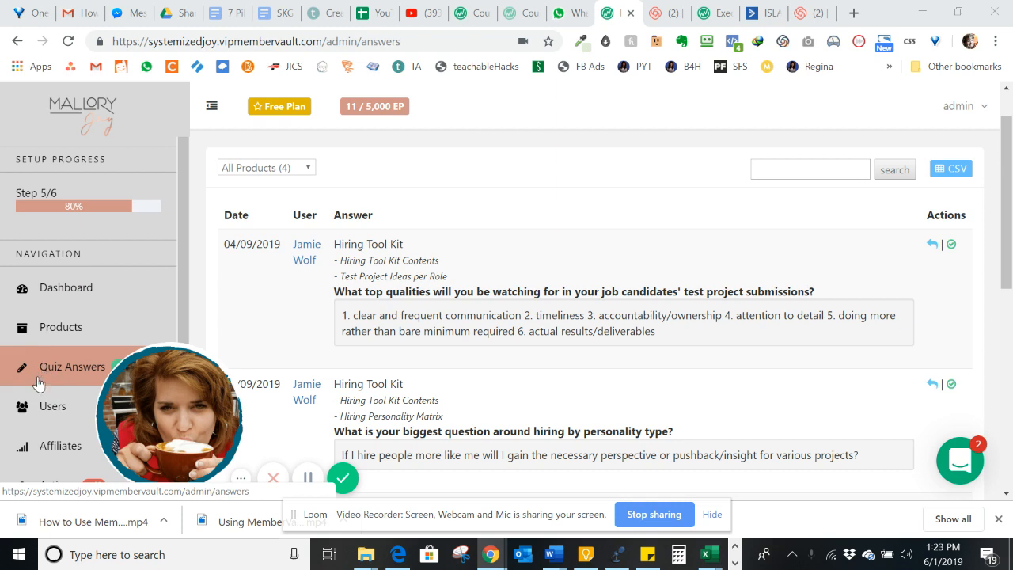
mouse_move(41, 384)
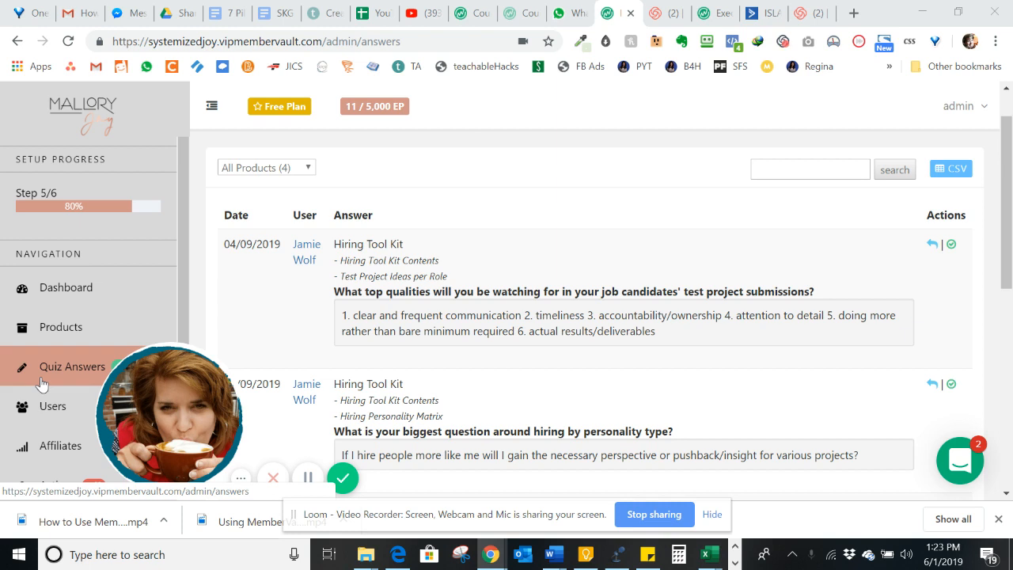
mouse_move(45, 383)
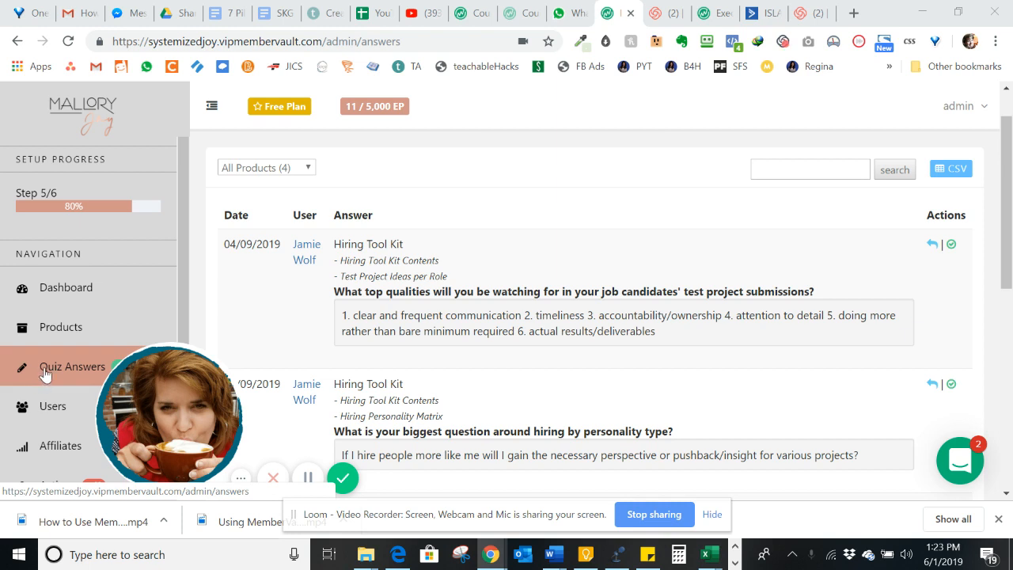
mouse_move(38, 373)
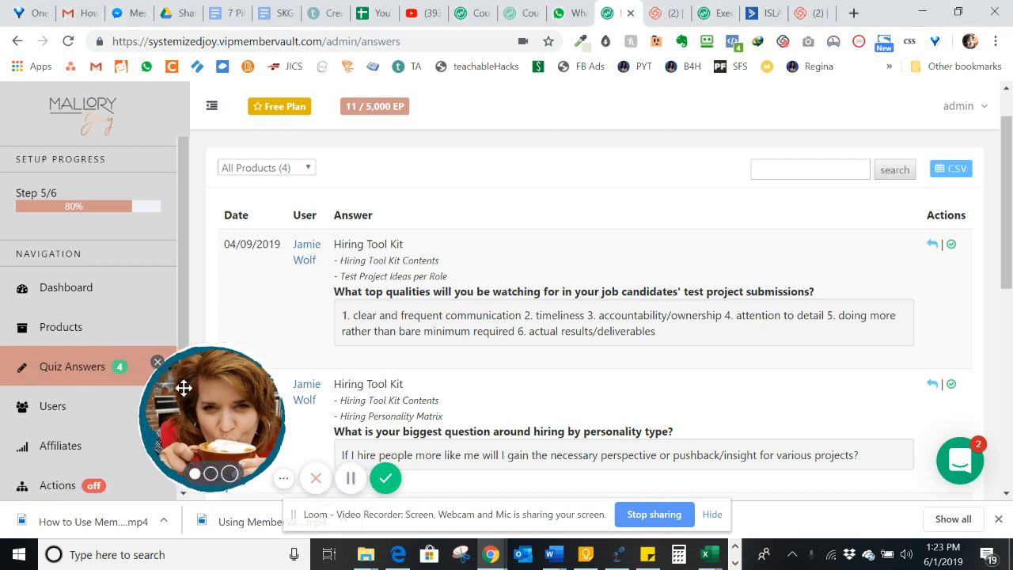
mouse_move(124, 401)
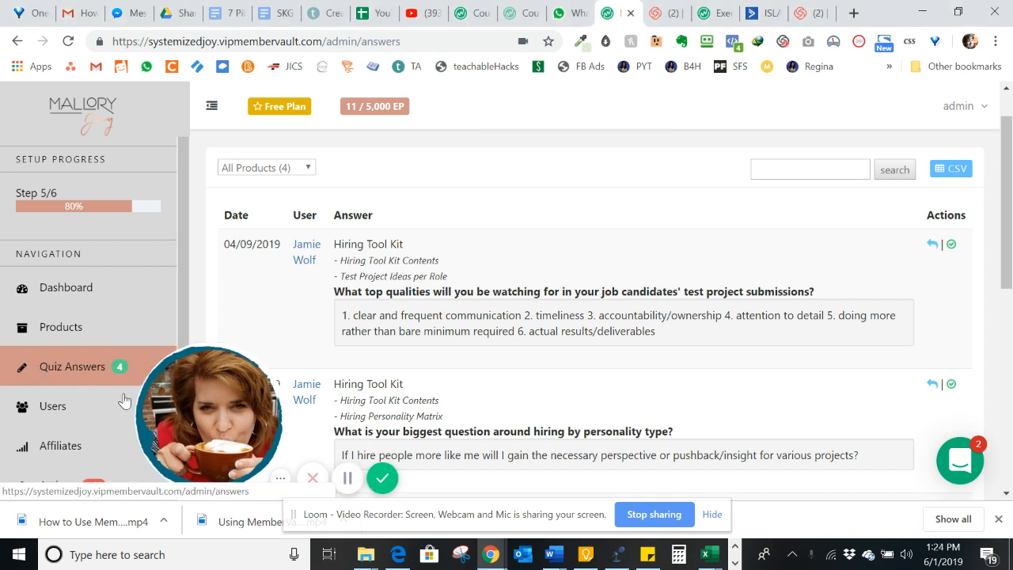
Scroll past the personality-type answer to reveal the Job Description Template answer.
drag(208, 416, 174, 414)
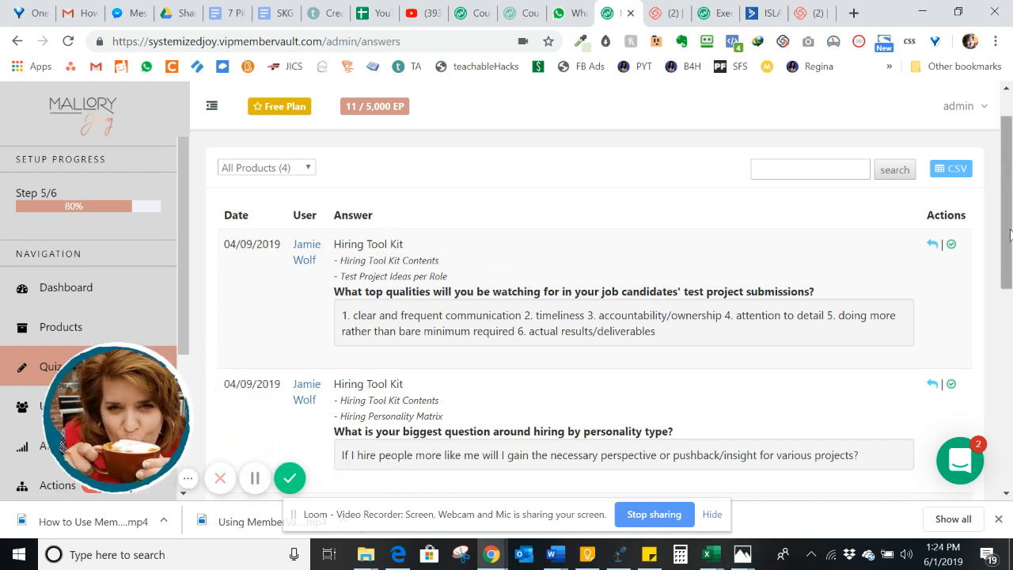
scroll(down, 3)
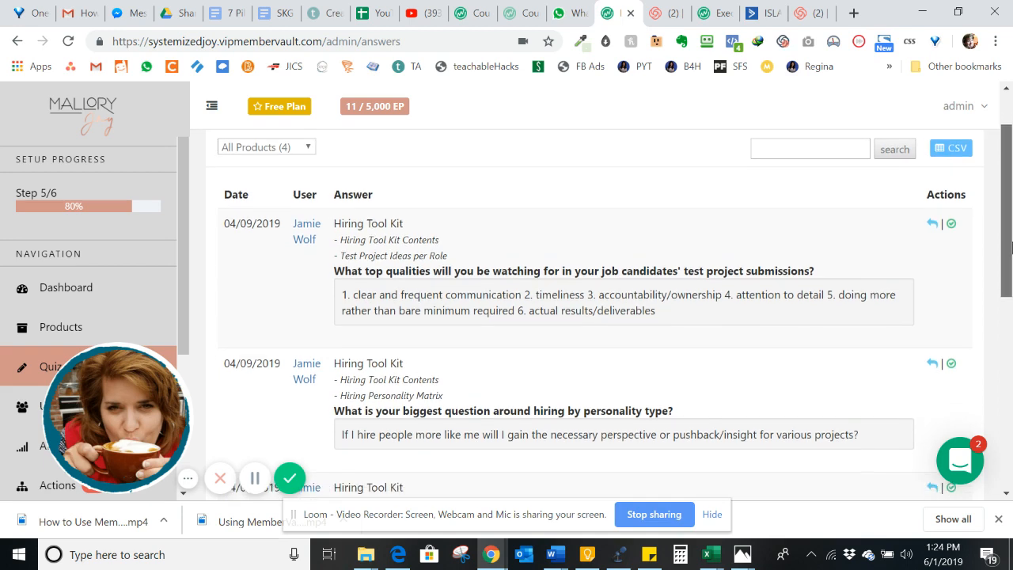
scroll(down, 3)
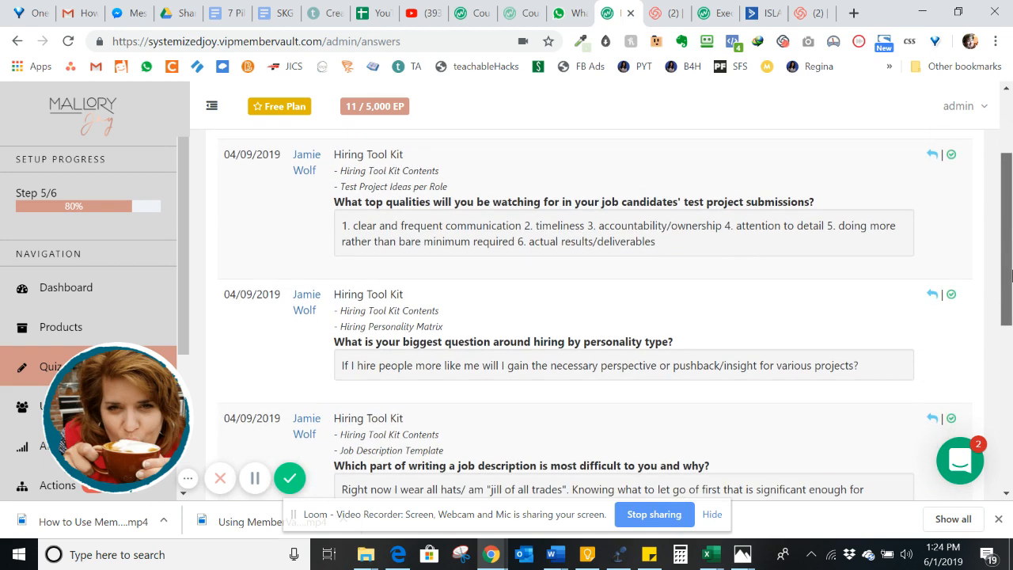
scroll(down, 3)
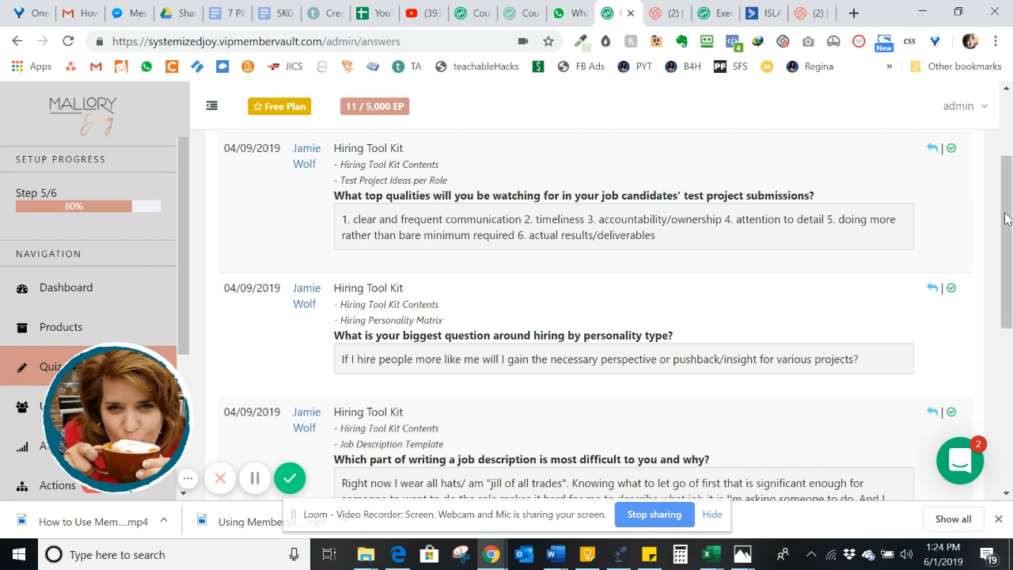
scroll(down, 3)
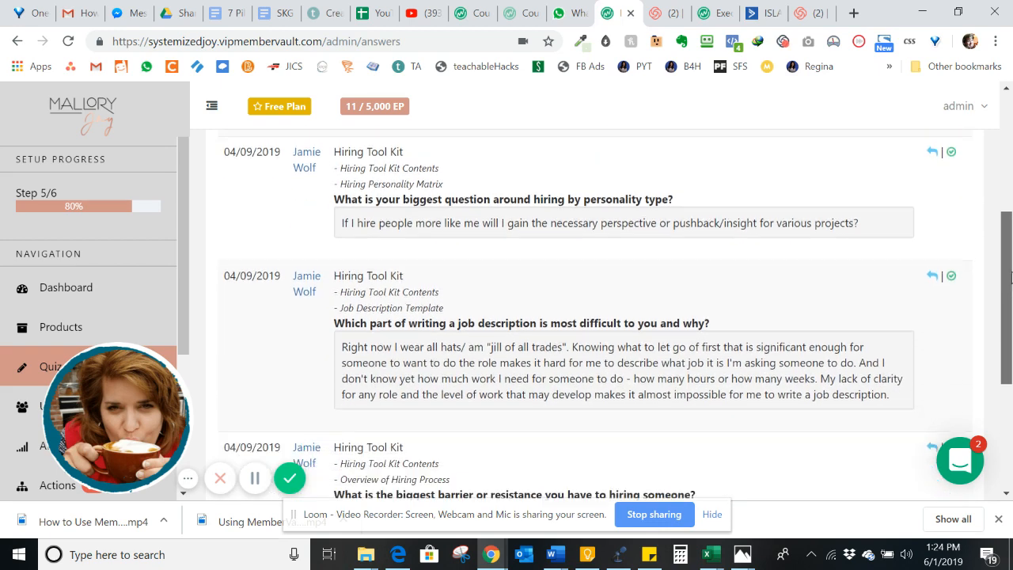
drag(334, 198, 380, 199)
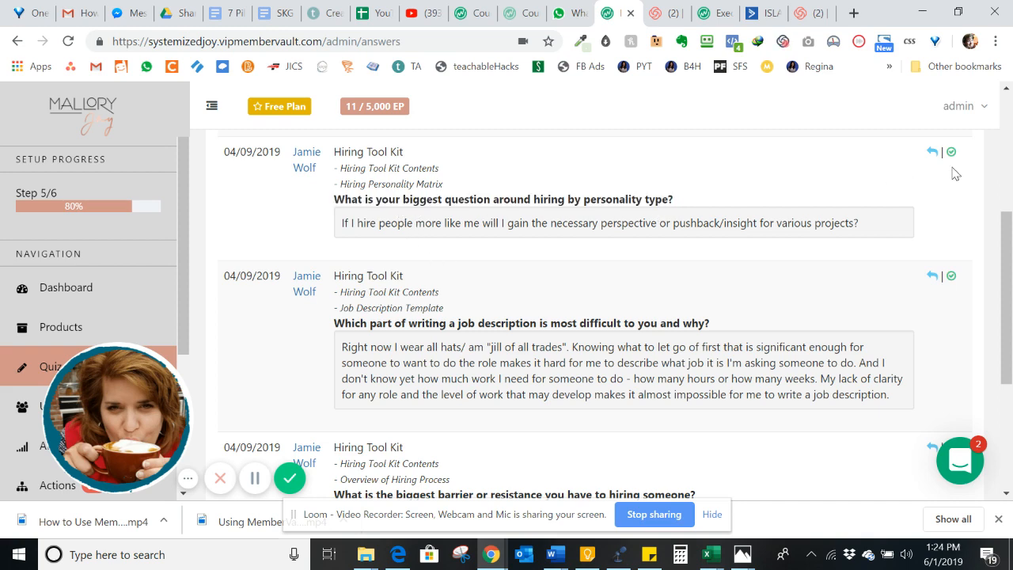
scroll(down, 3)
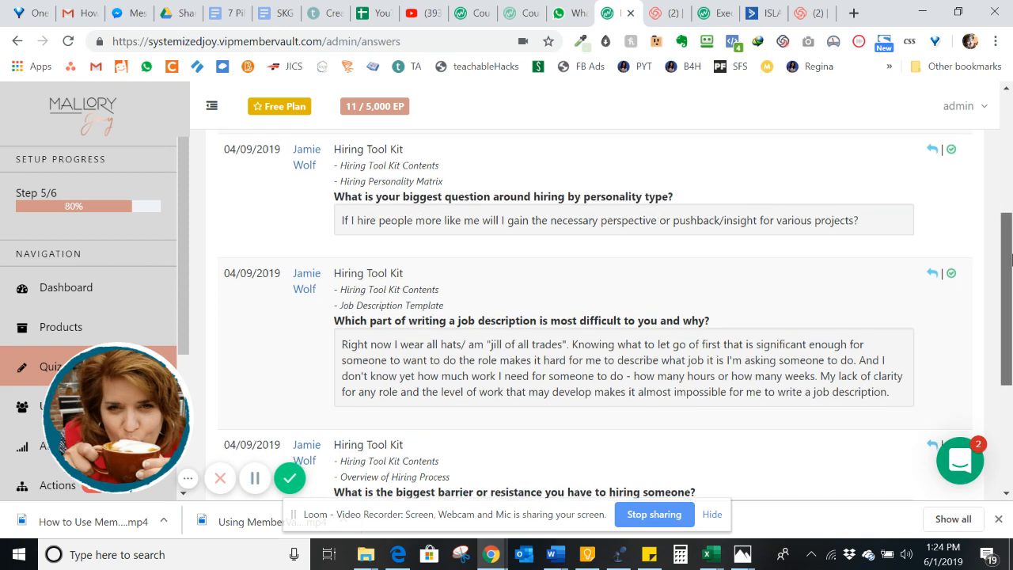
scroll(down, 3)
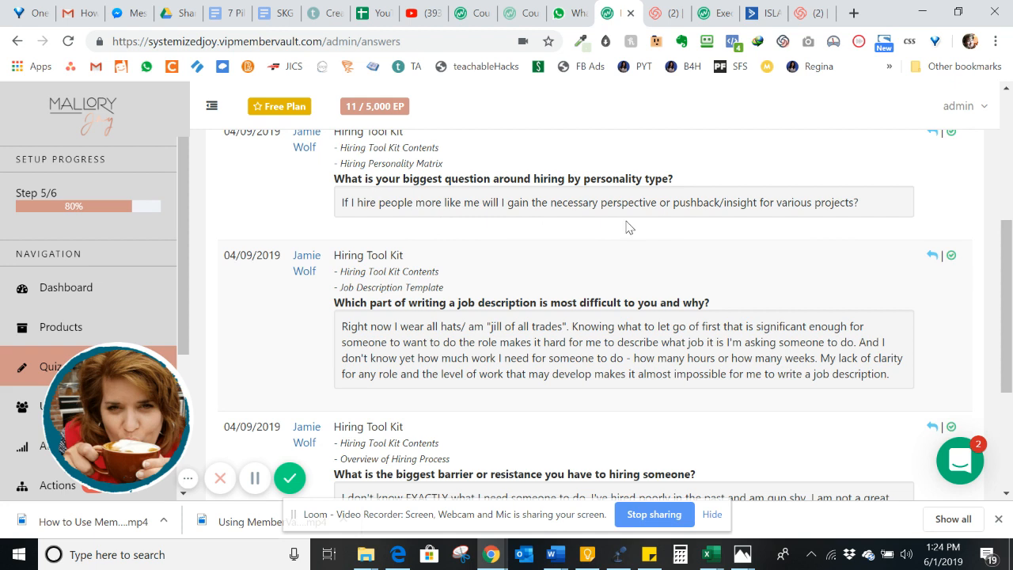
mouse_move(876, 209)
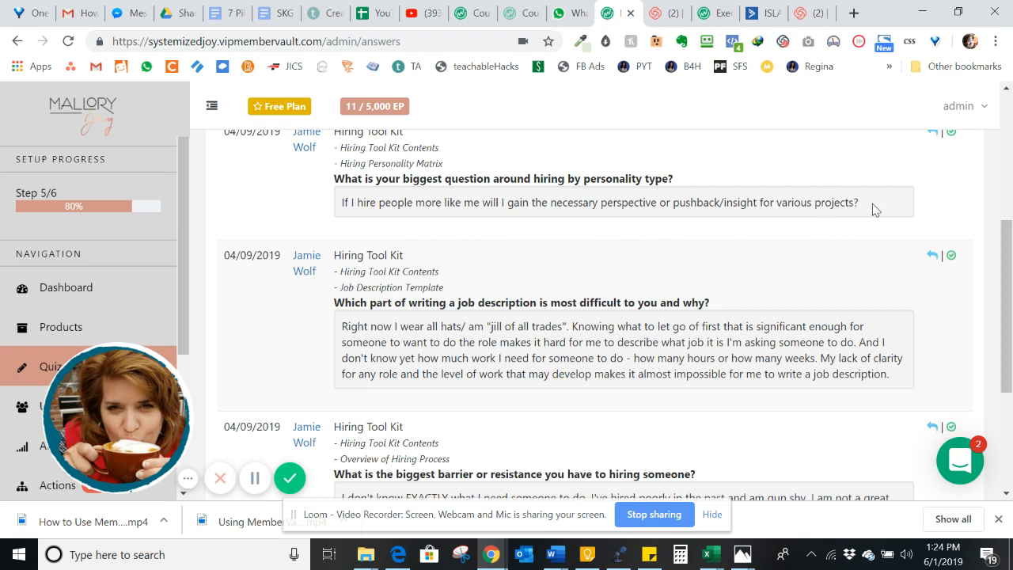
Highlight and deselect the personality-type answer, then scroll to the hiring-barriers answer.
double_click(814, 203)
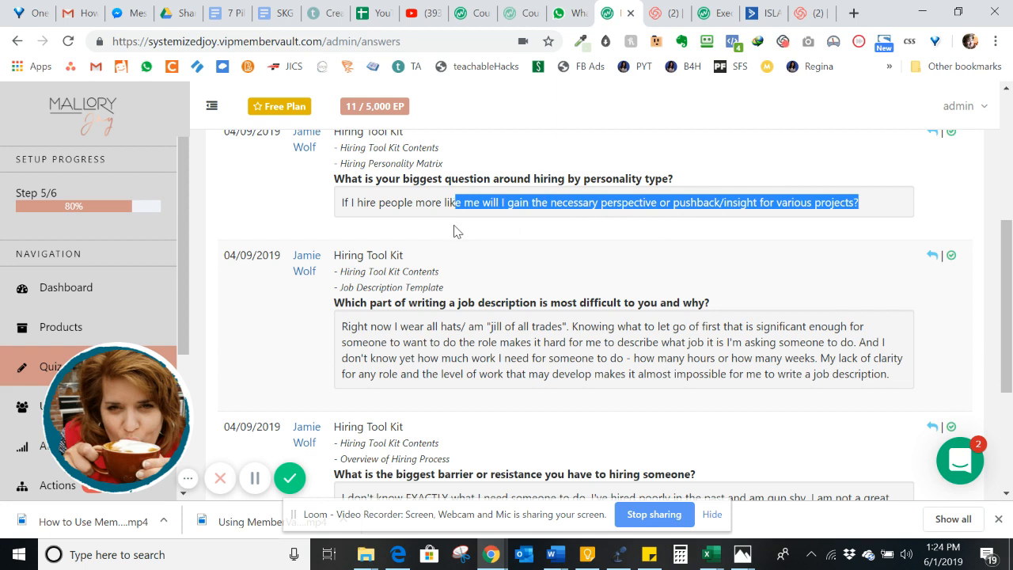
mouse_move(550, 209)
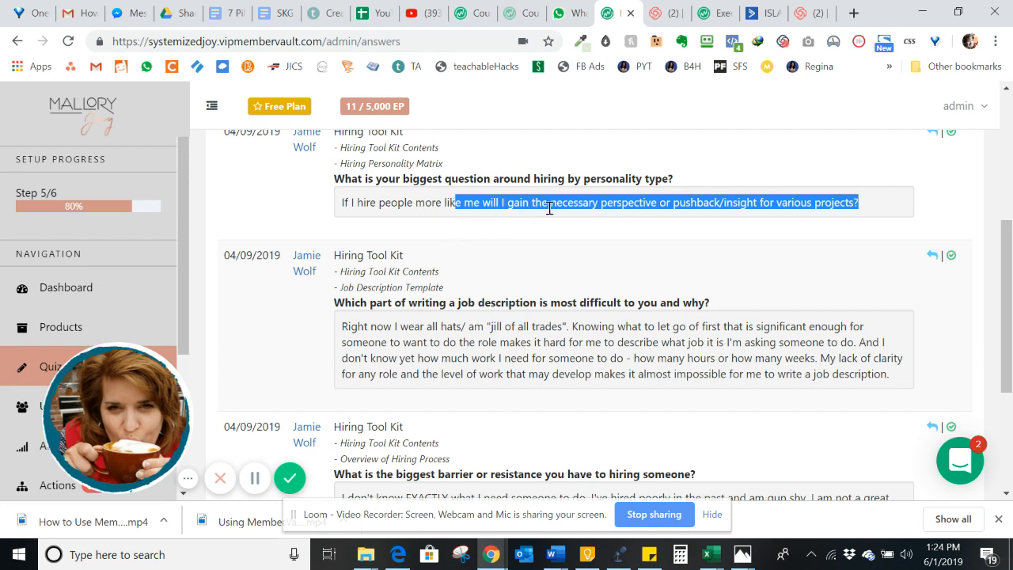
mouse_move(616, 232)
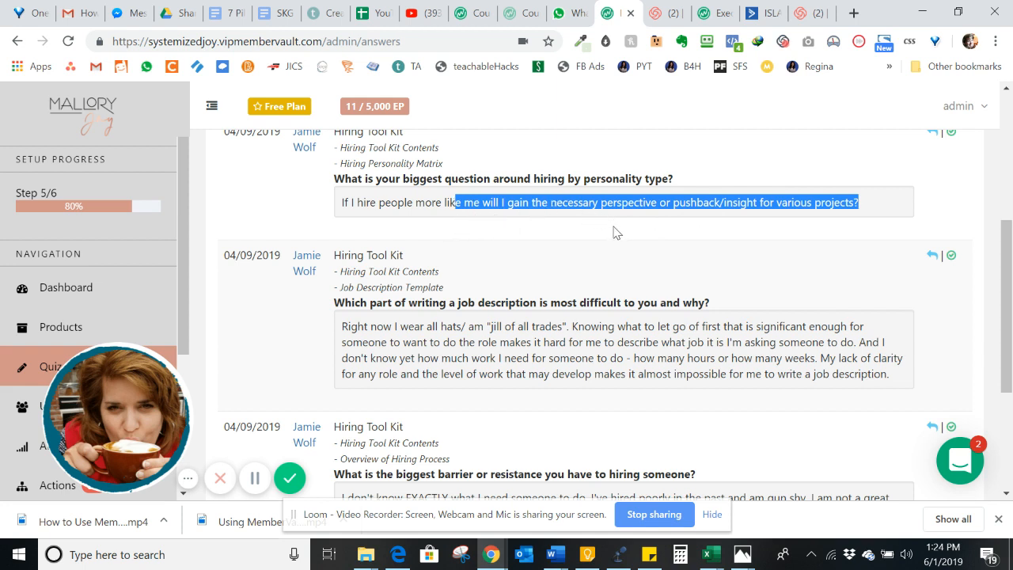
mouse_move(586, 203)
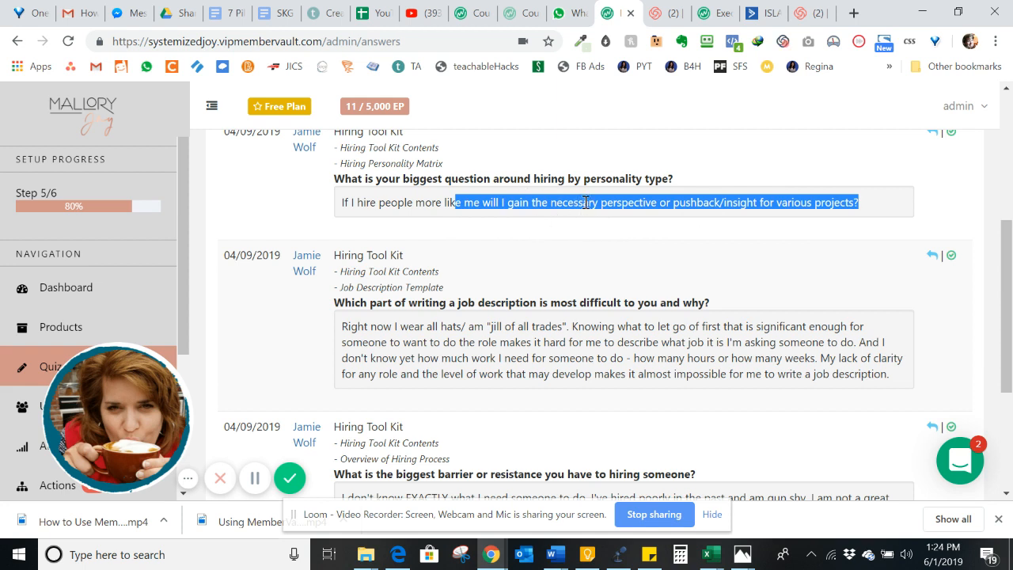
mouse_move(691, 236)
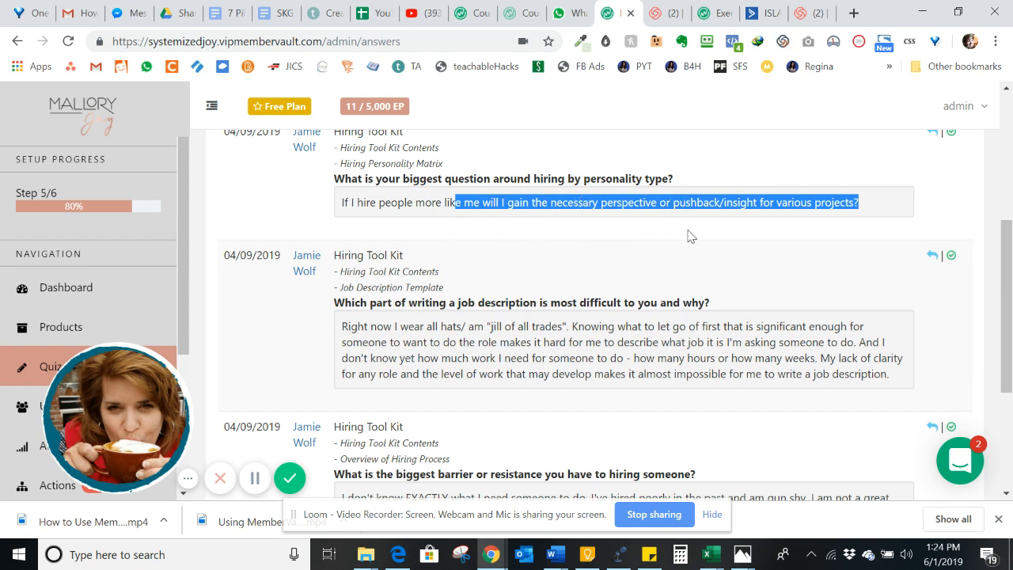
click(691, 237)
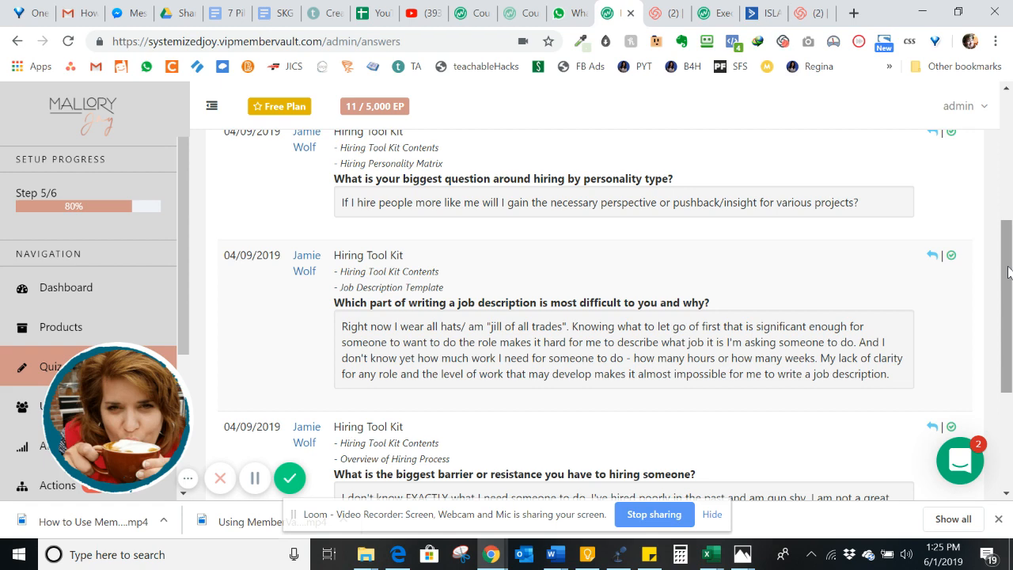
scroll(down, 3)
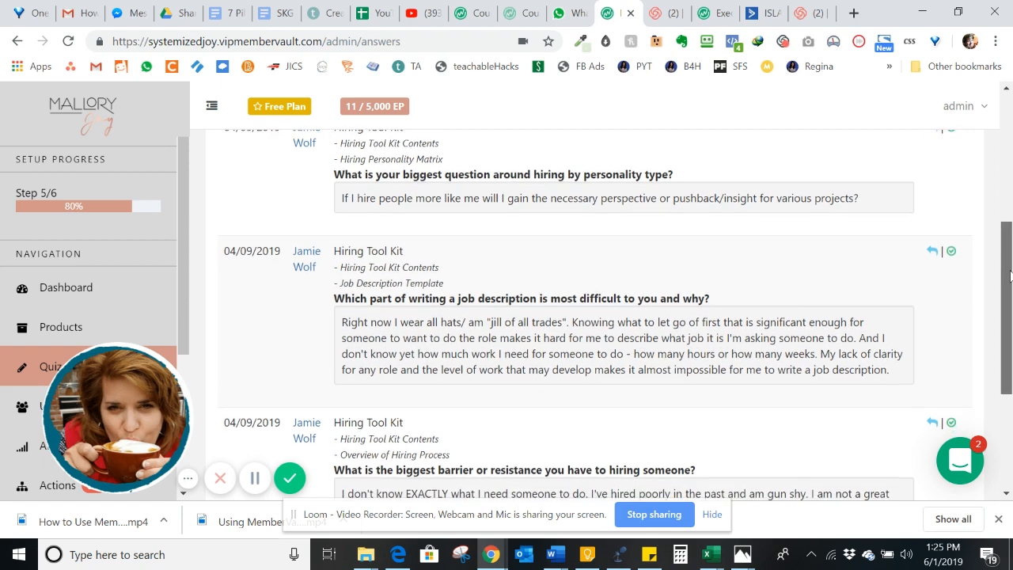
scroll(down, 3)
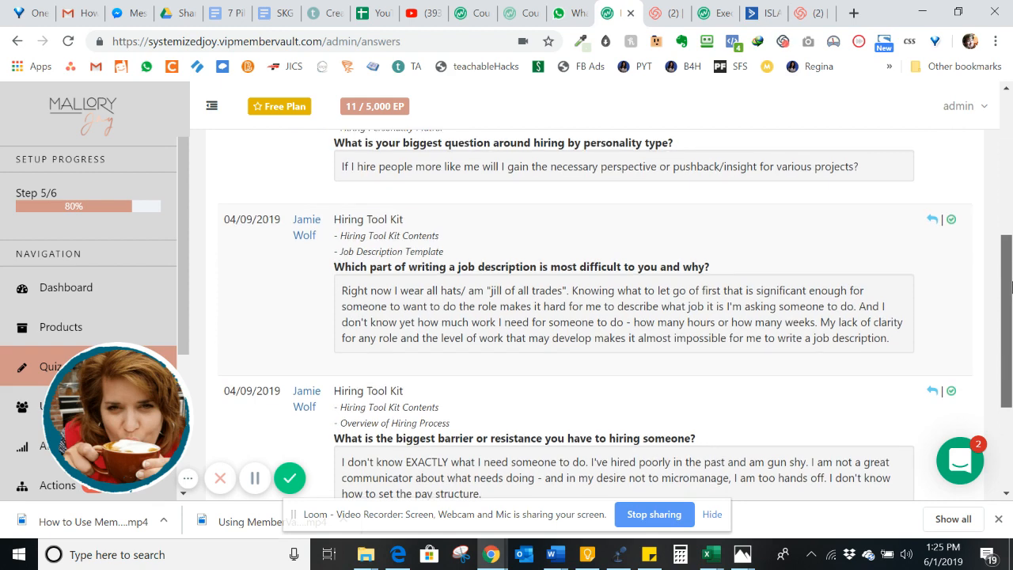
scroll(down, 3)
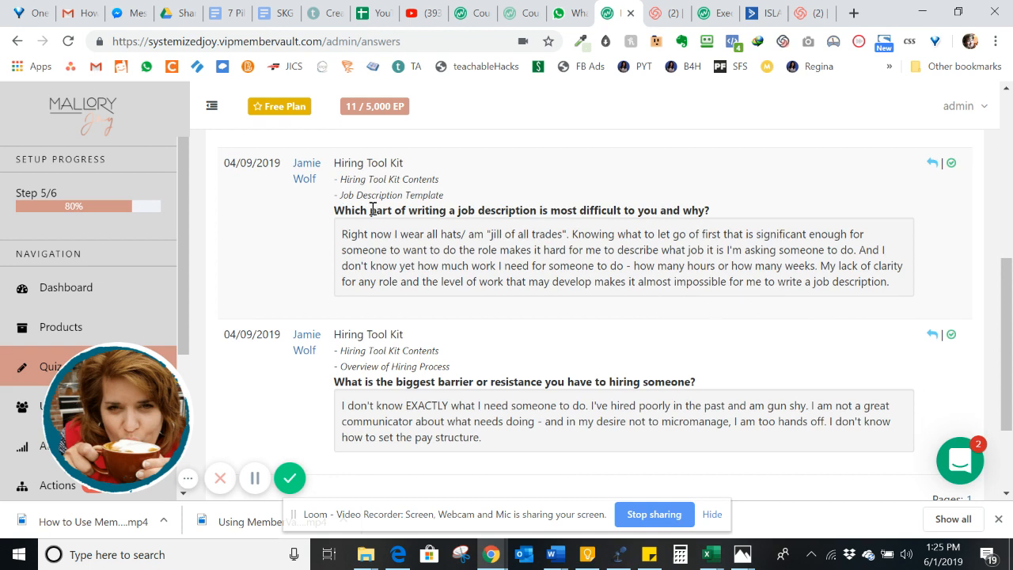
drag(372, 210, 712, 210)
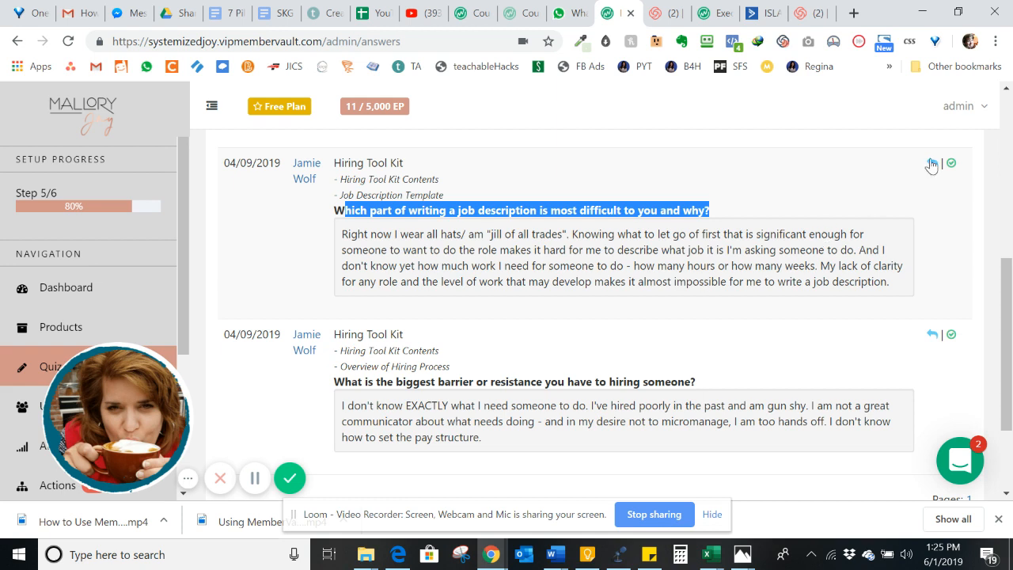
mouse_move(951, 163)
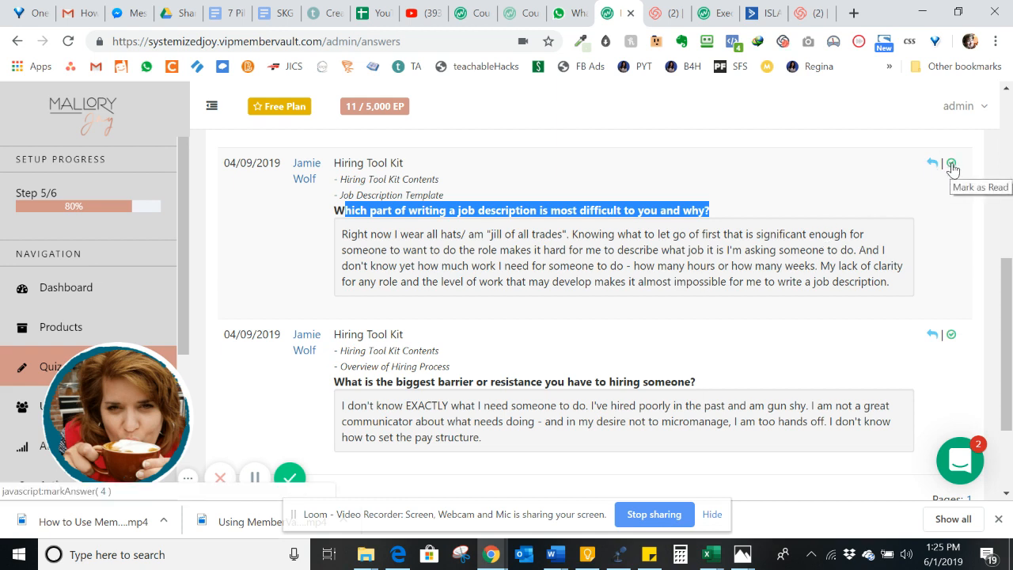
mouse_move(930, 166)
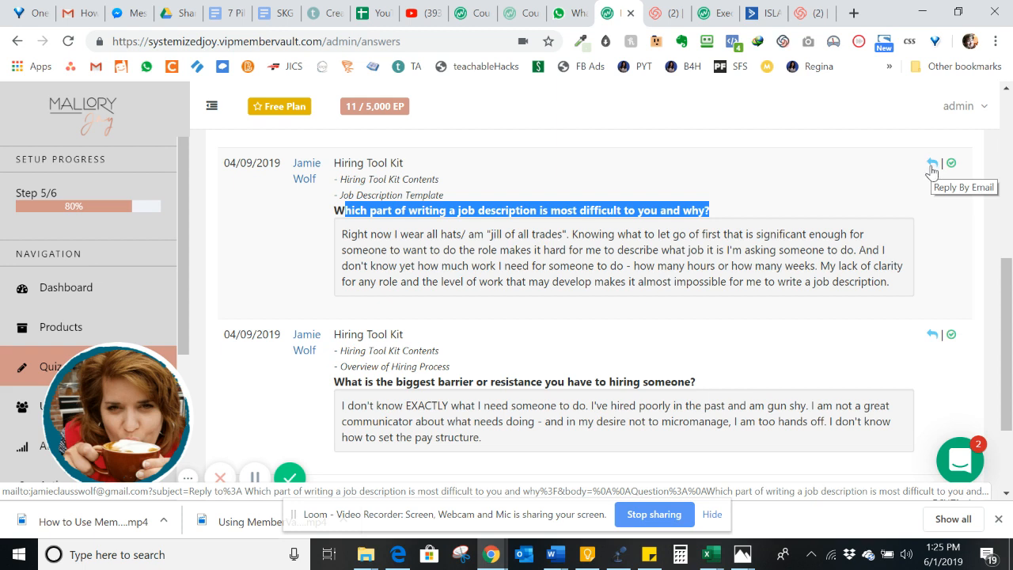
mouse_move(916, 186)
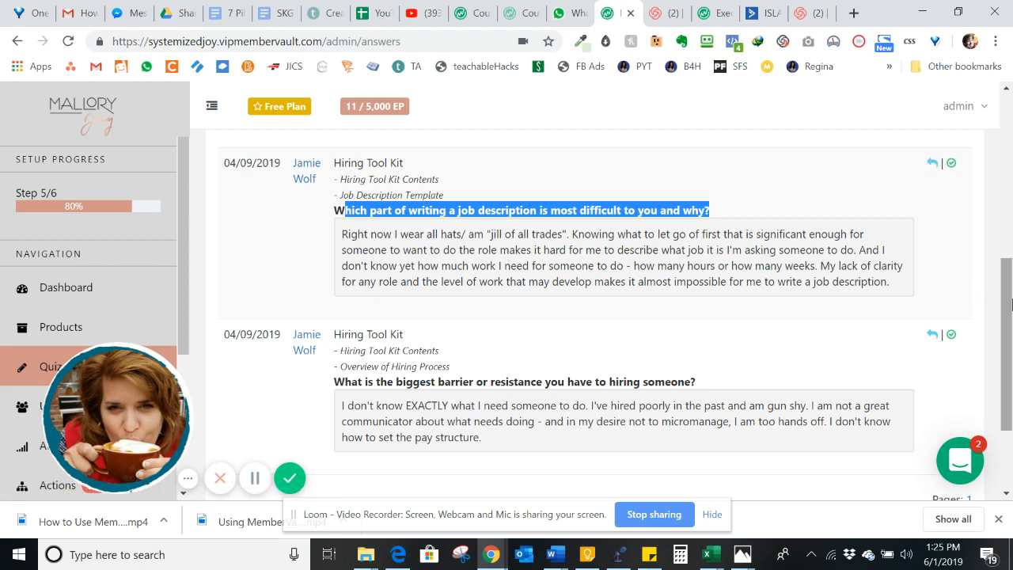
Highlight 'let go of first' and 'how many hours or how many weeks' in the answer.
scroll(up, 3)
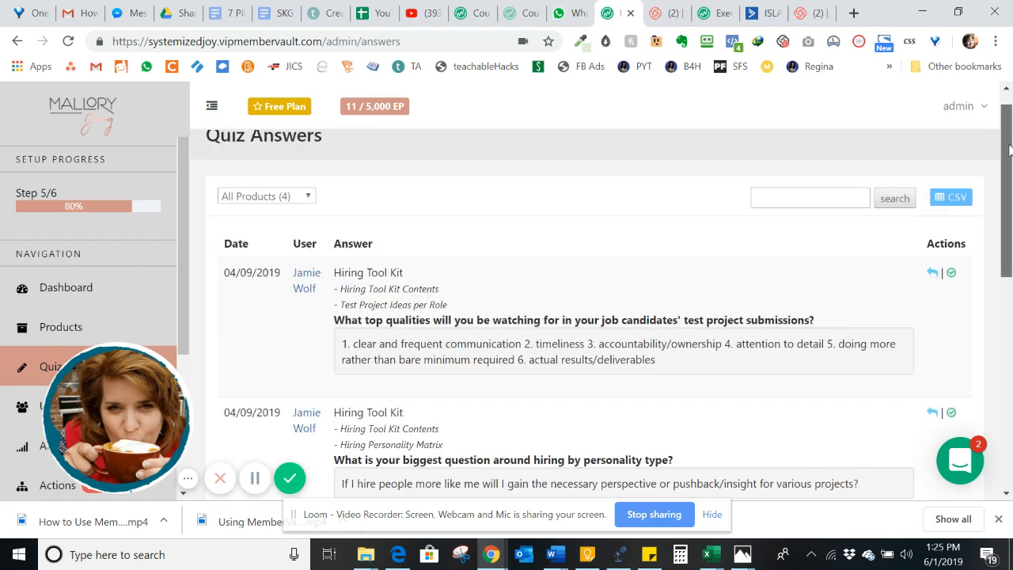
mouse_move(854, 341)
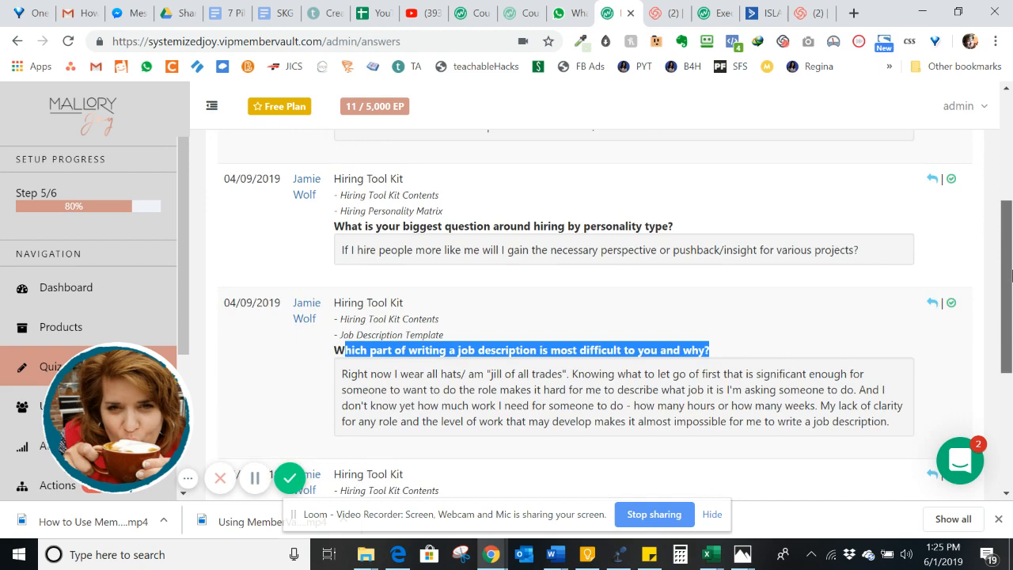
scroll(down, 3)
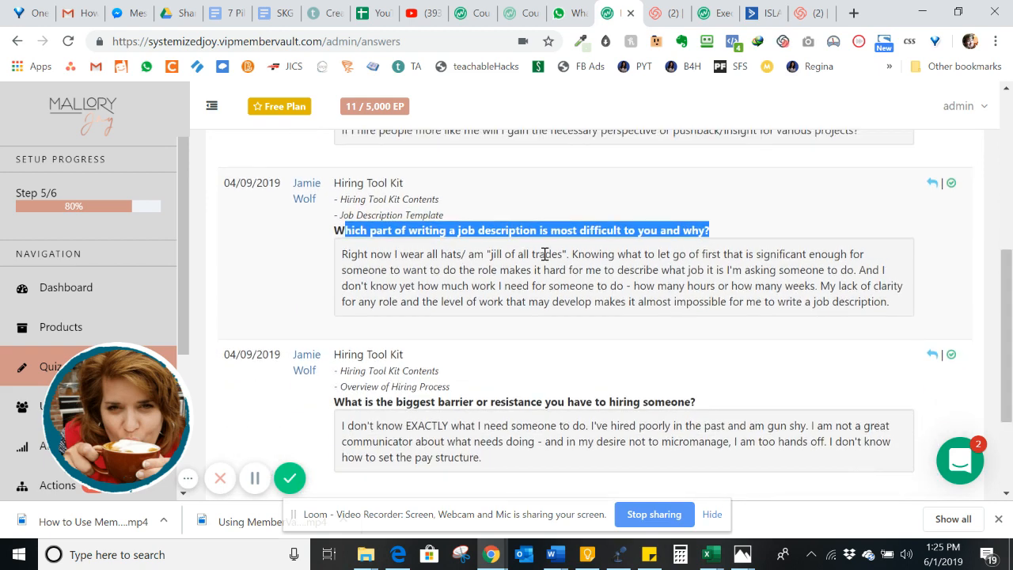
mouse_move(403, 250)
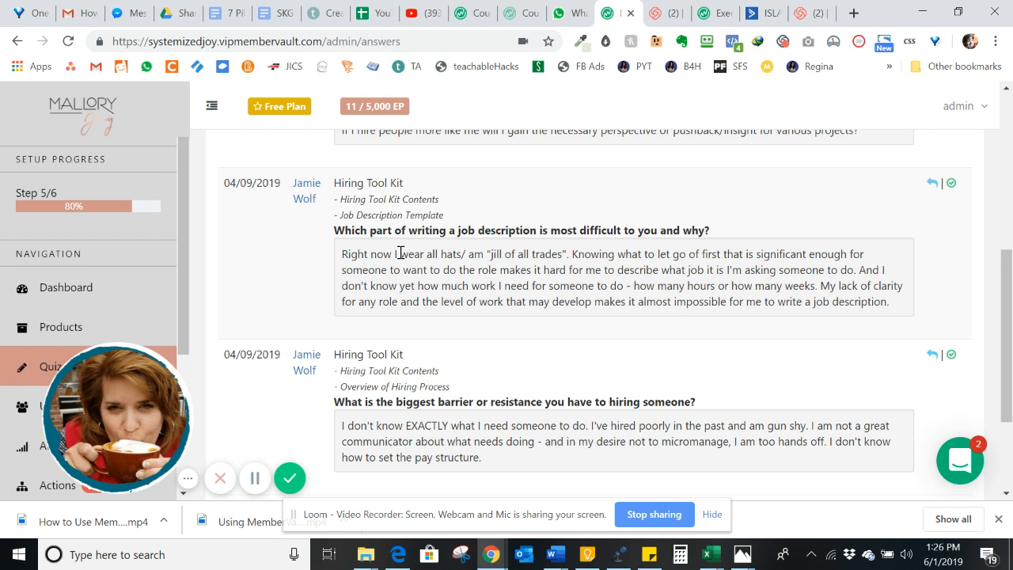
mouse_move(471, 222)
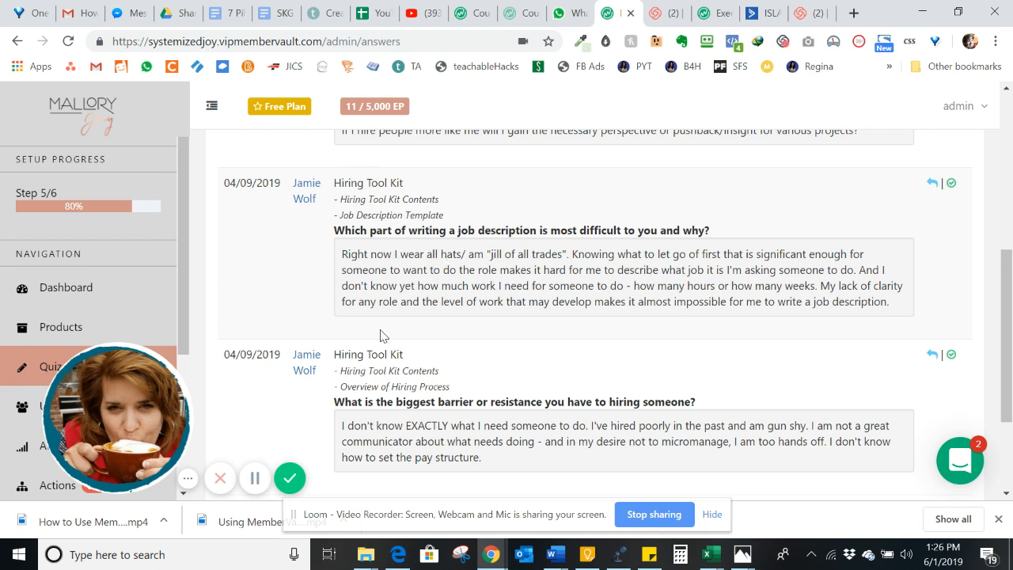
mouse_move(374, 258)
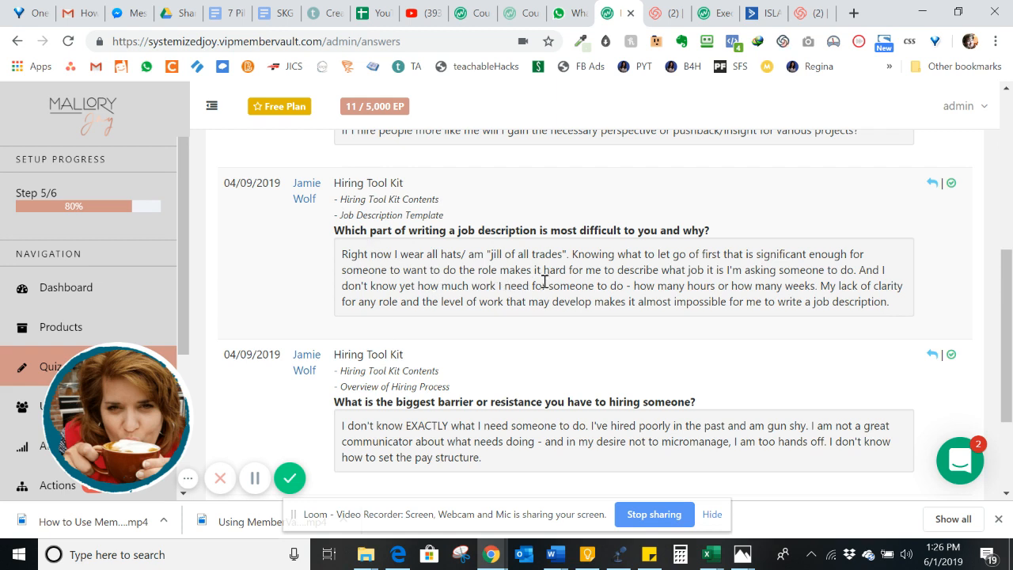
mouse_move(588, 301)
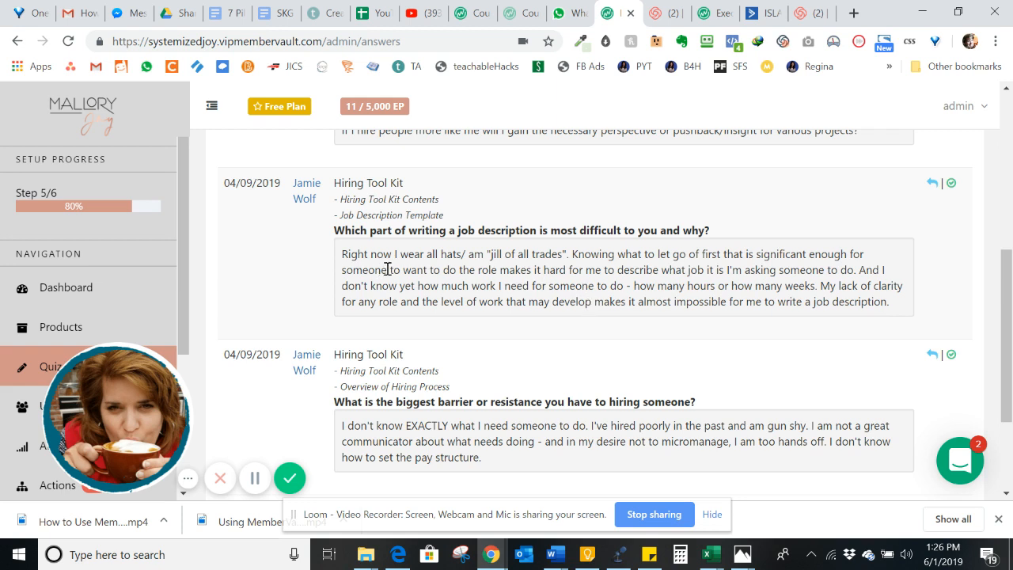
mouse_move(608, 265)
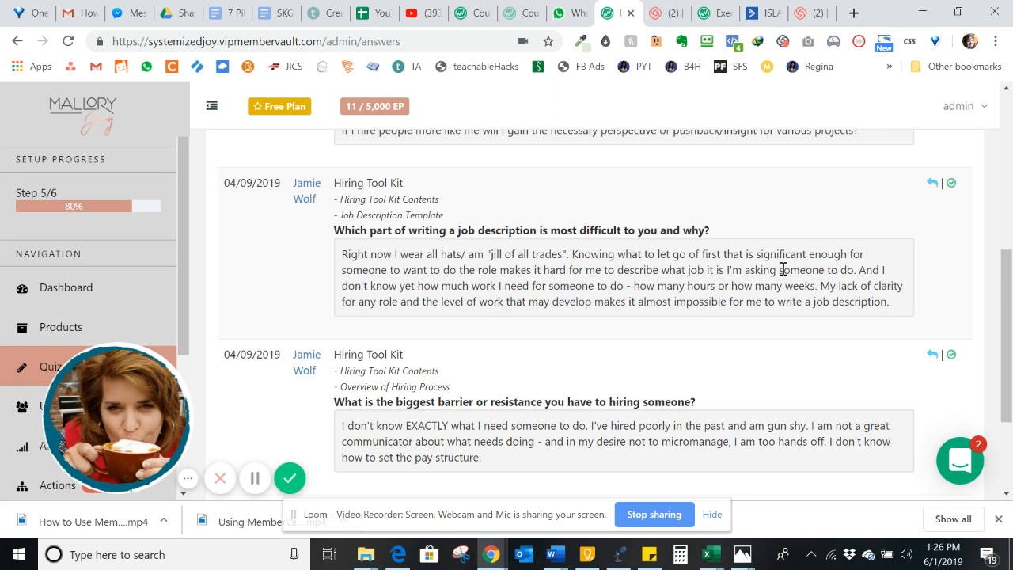
mouse_move(659, 254)
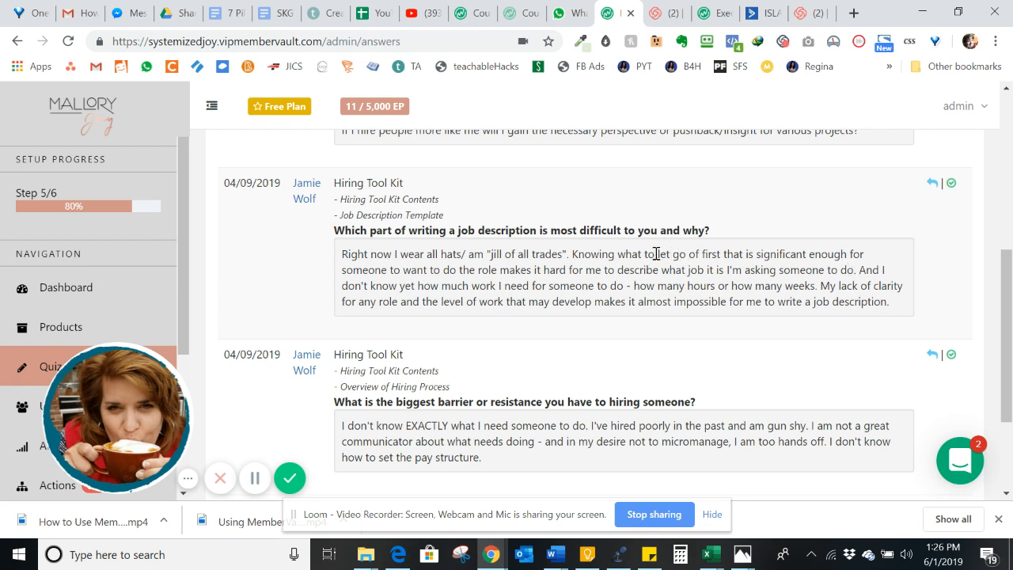
drag(657, 255, 720, 254)
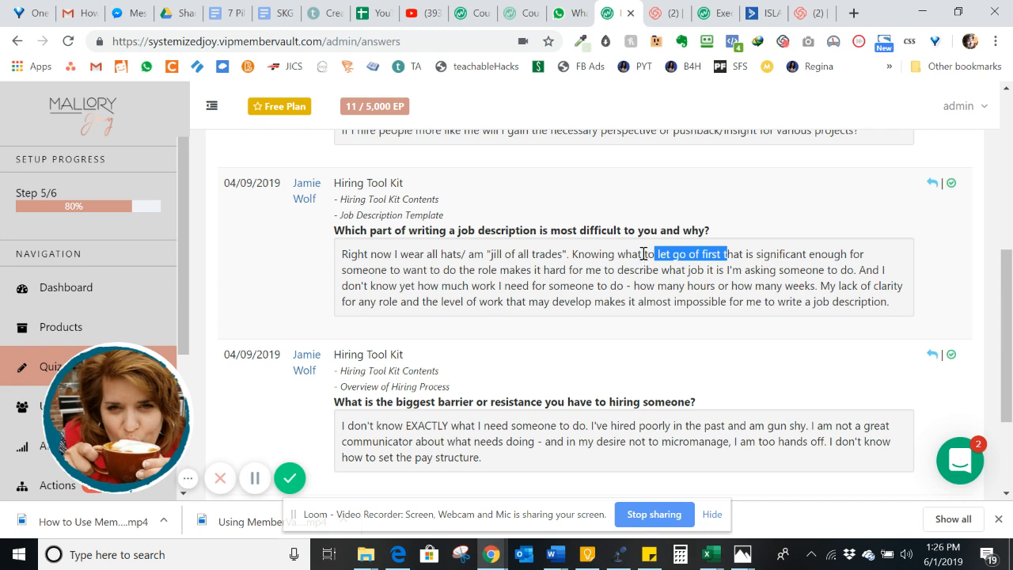
mouse_move(706, 286)
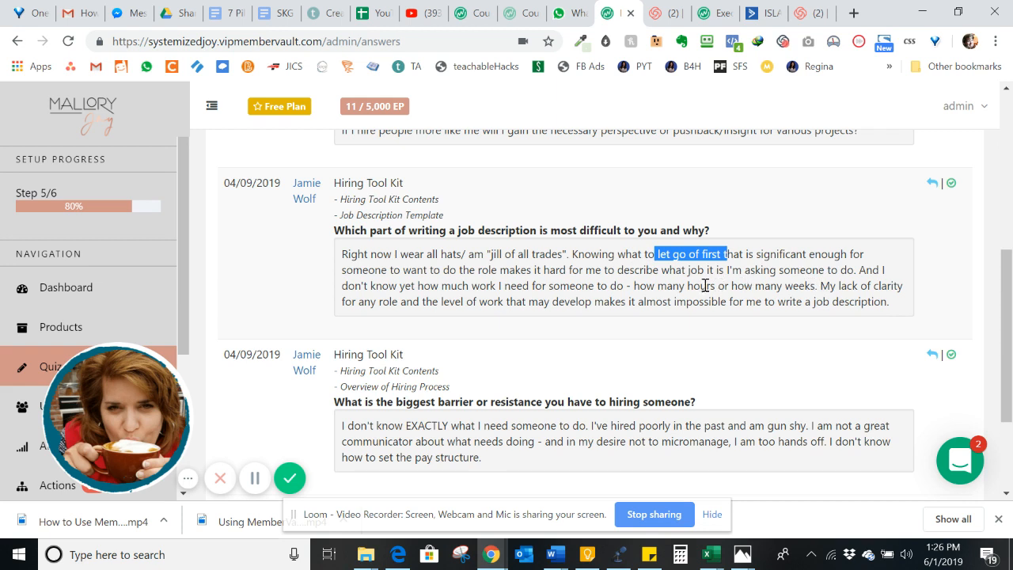
mouse_move(479, 295)
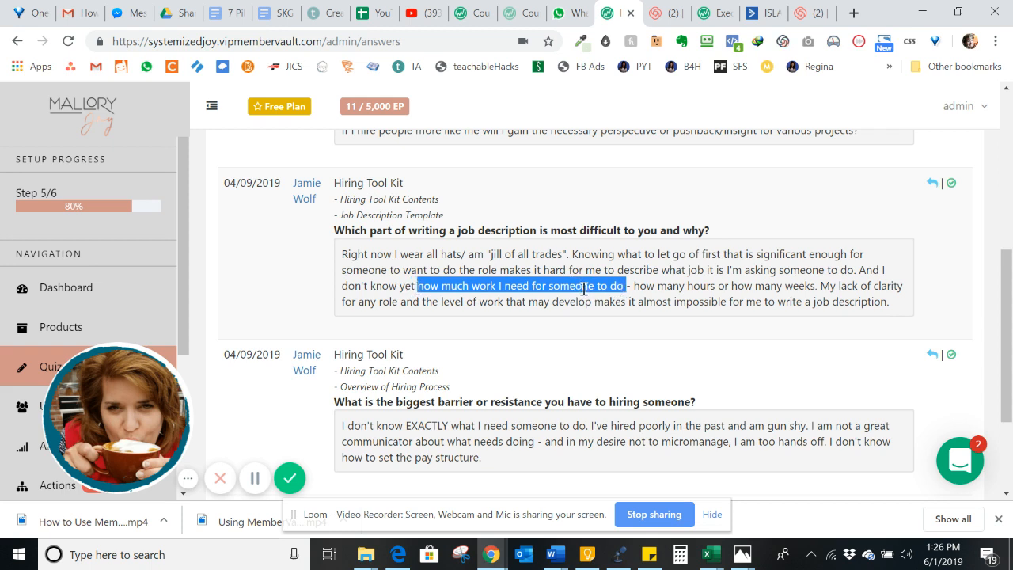
mouse_move(603, 285)
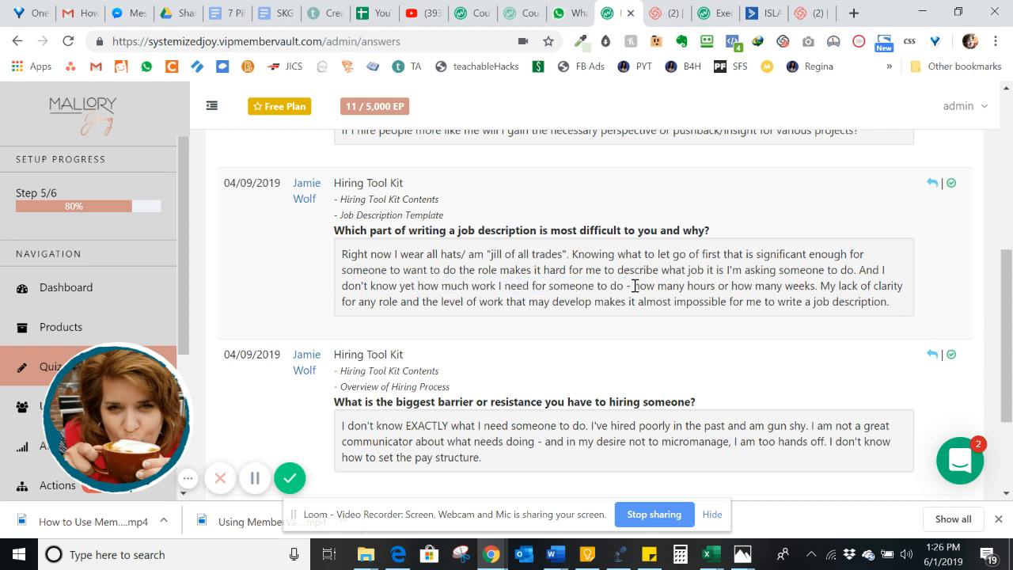
drag(645, 286, 807, 286)
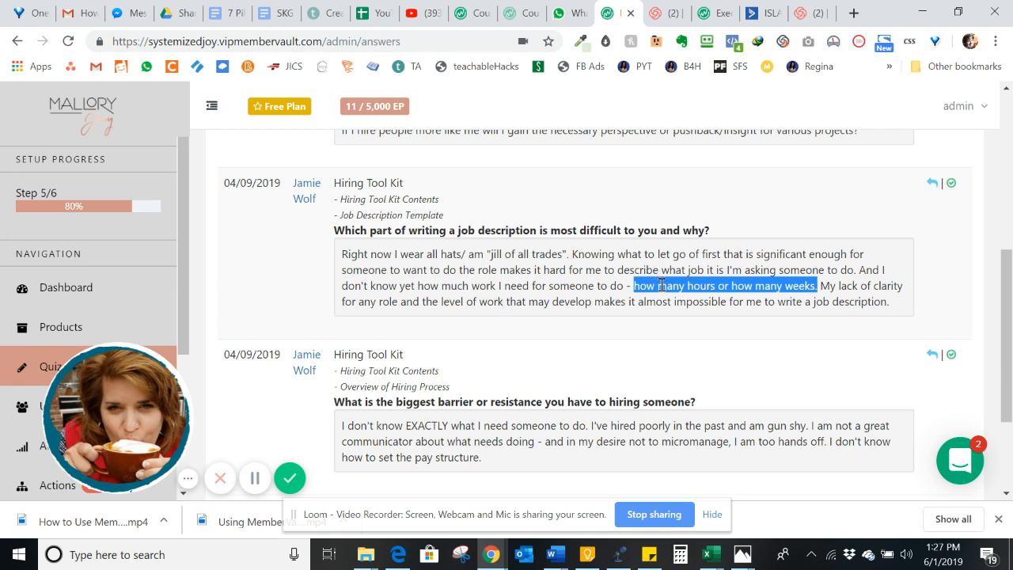
Highlight the closing lack-of-clarity sentence, then deselect it and scroll down.
double_click(829, 285)
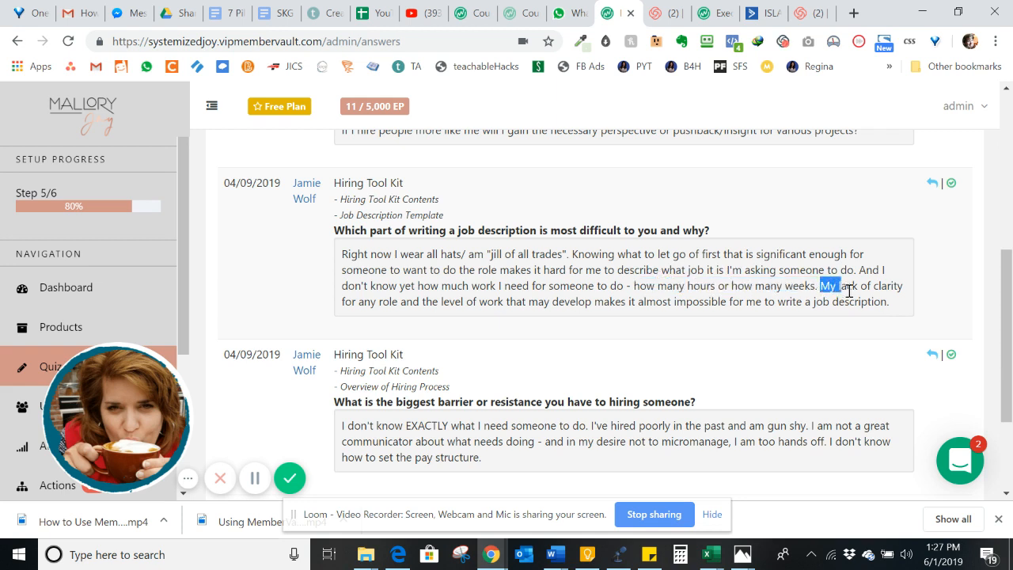
drag(822, 285, 805, 301)
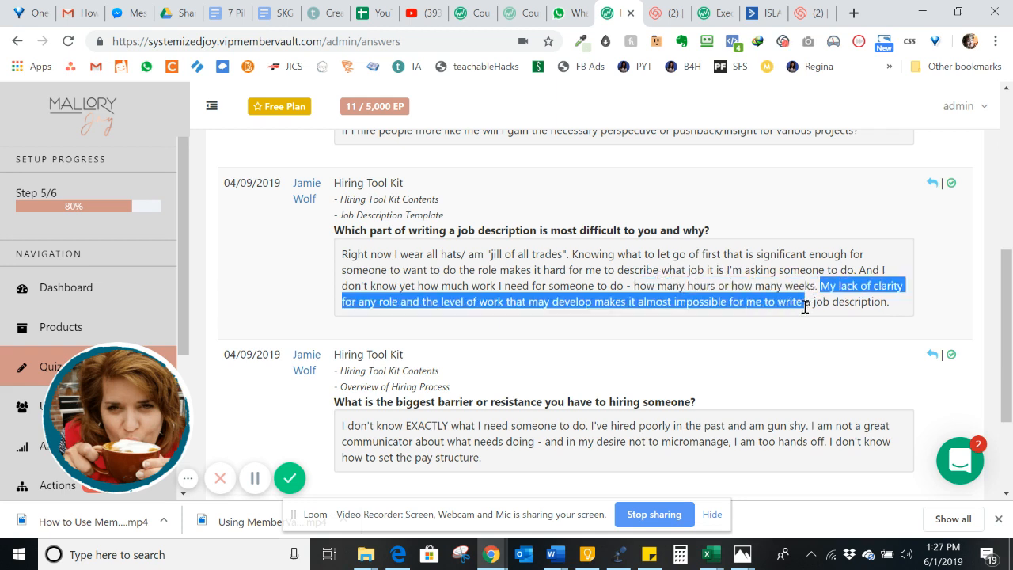
drag(805, 309, 668, 302)
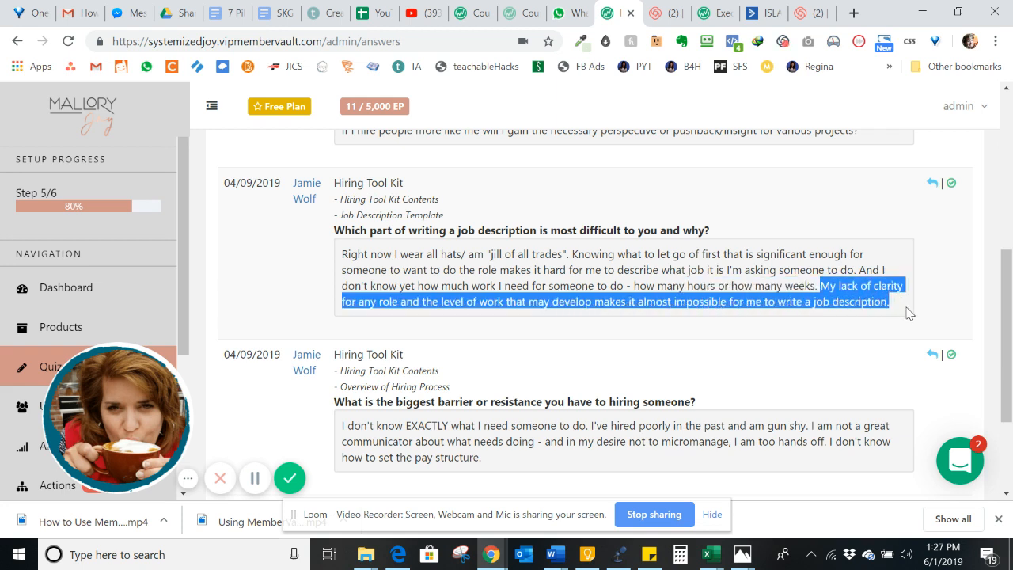
mouse_move(883, 339)
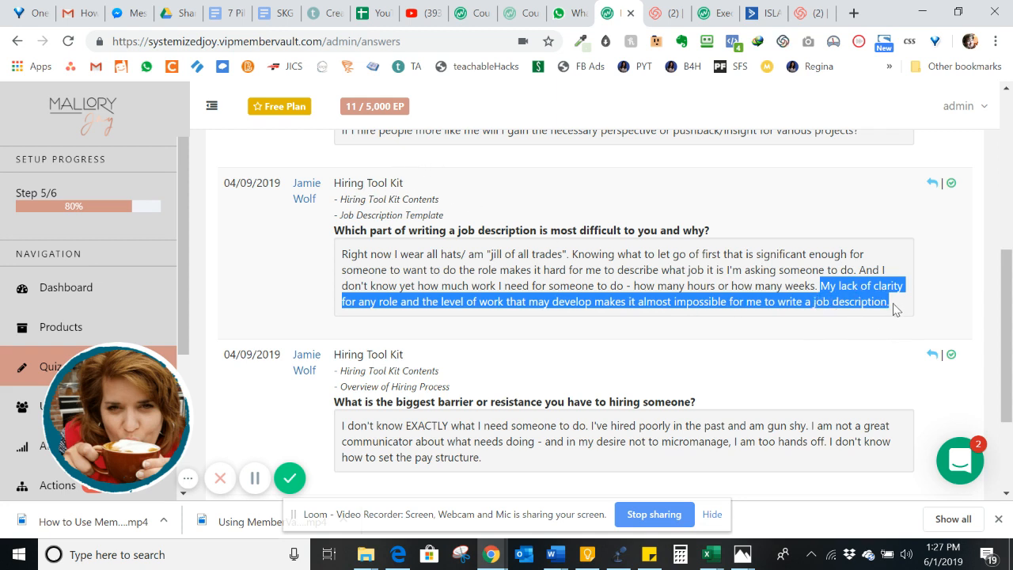
mouse_move(420, 301)
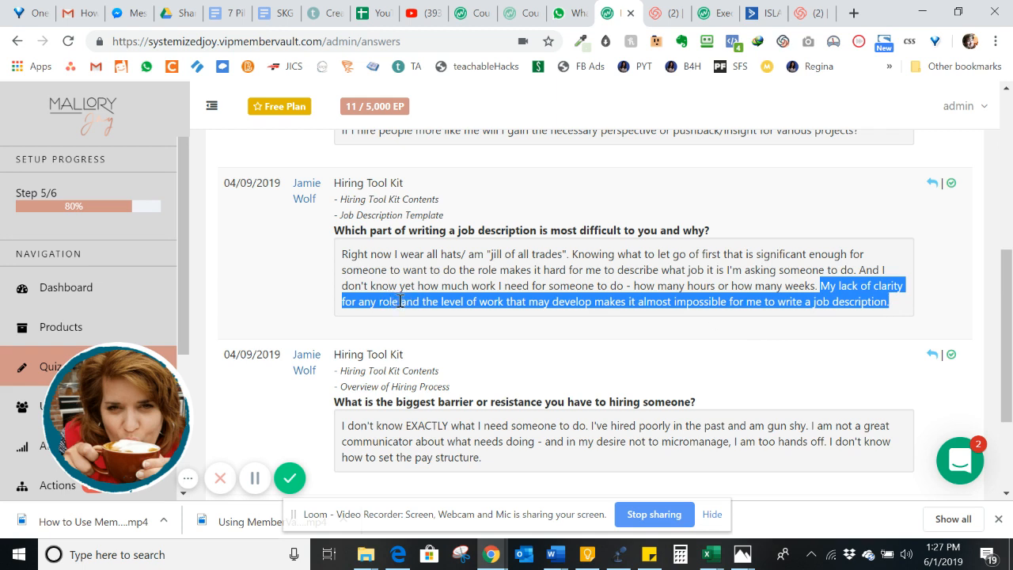
mouse_move(519, 304)
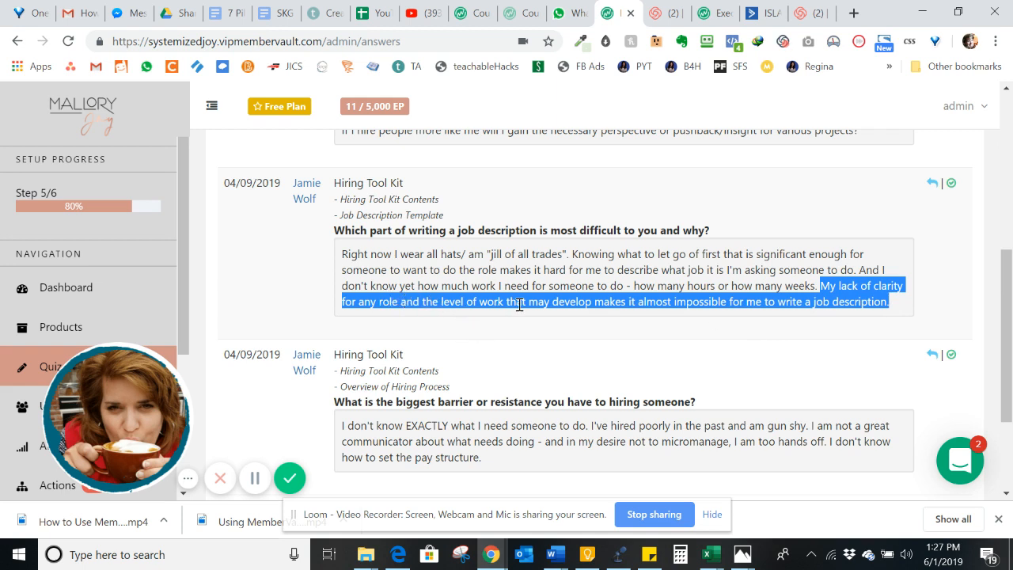
mouse_move(889, 279)
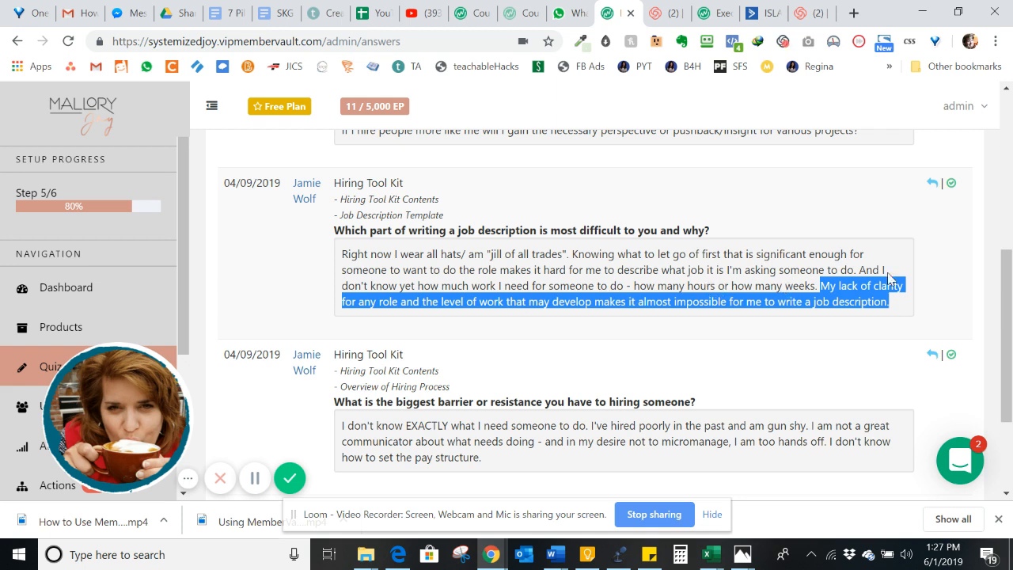
mouse_move(937, 267)
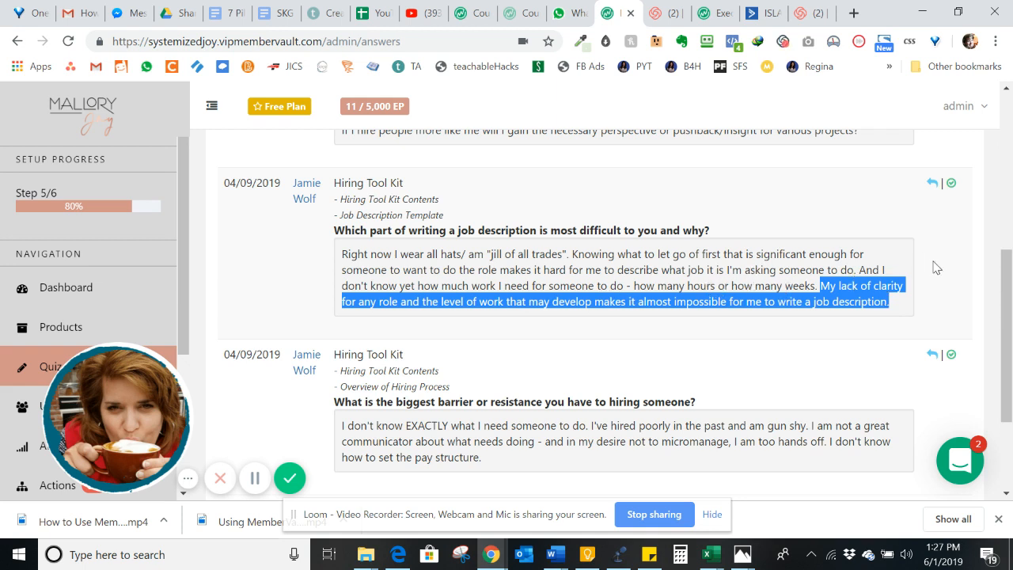
click(803, 293)
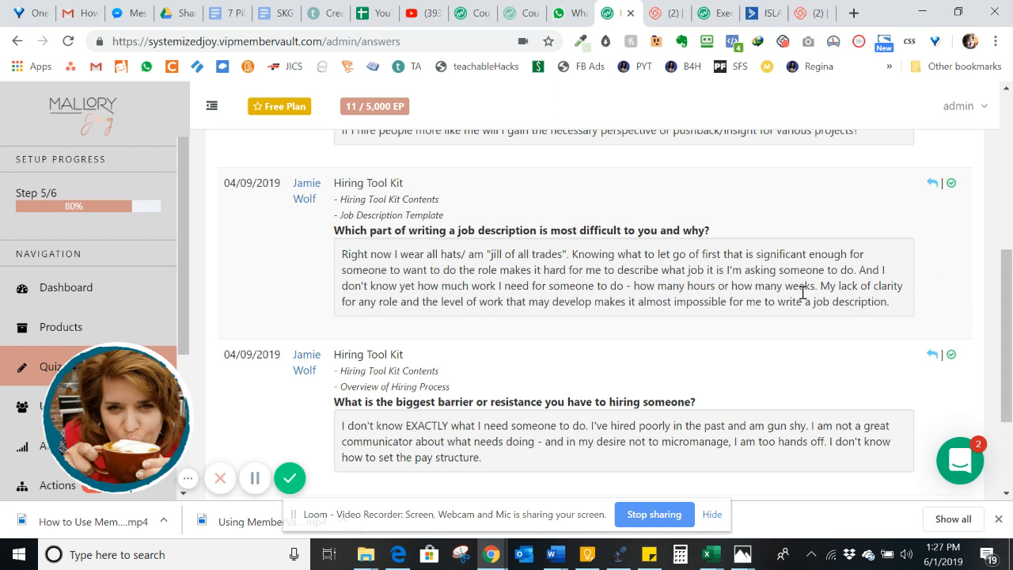
mouse_move(517, 293)
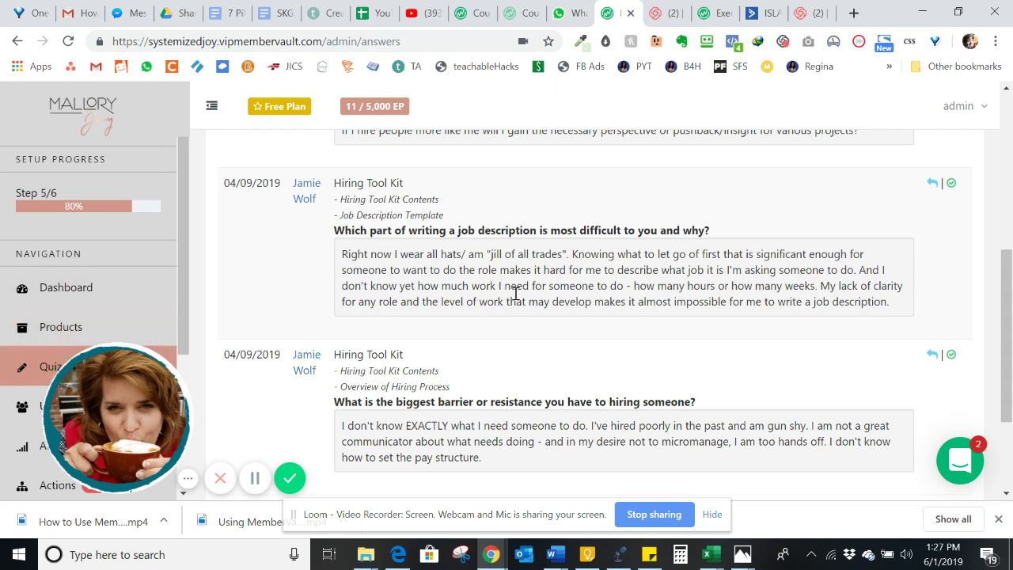
mouse_move(736, 335)
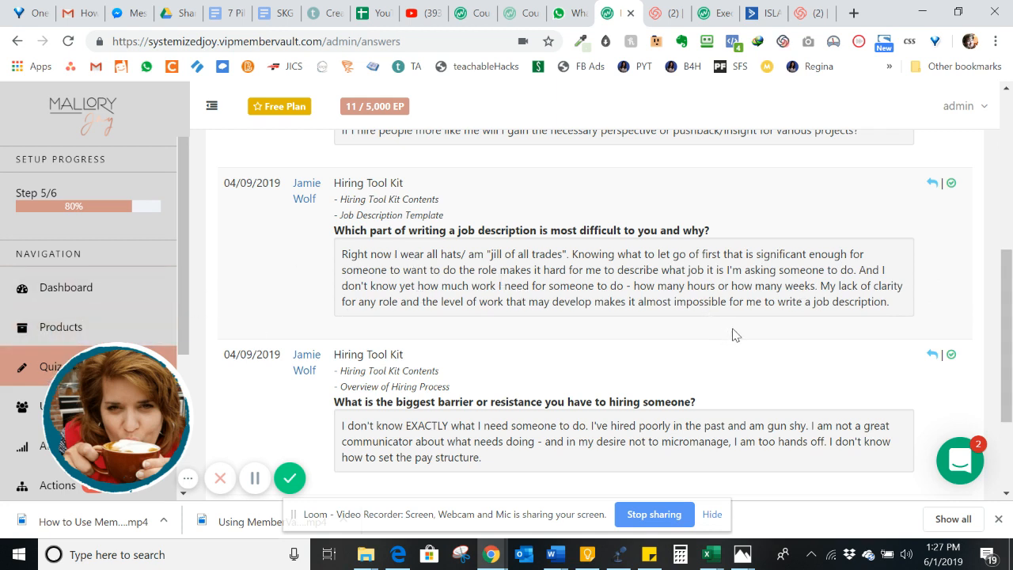
scroll(down, 3)
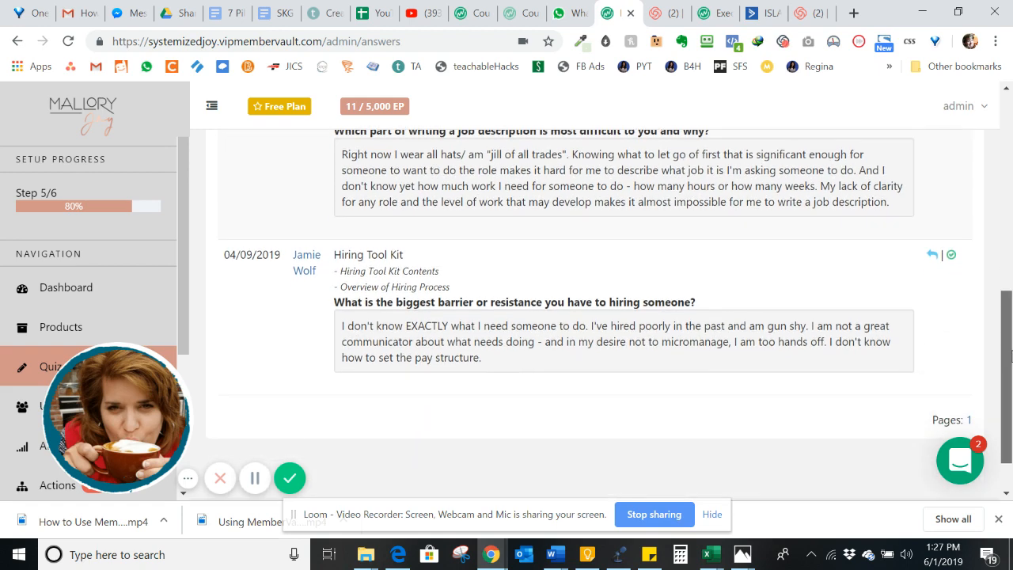
Scroll to the last answer and highlight the sentence about having hired poorly before.
scroll(down, 3)
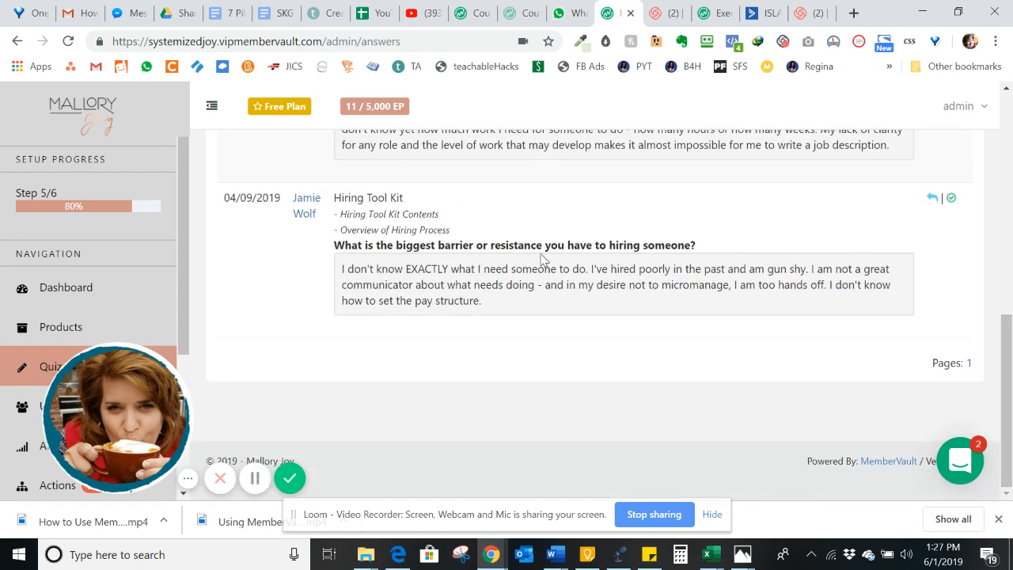
mouse_move(673, 244)
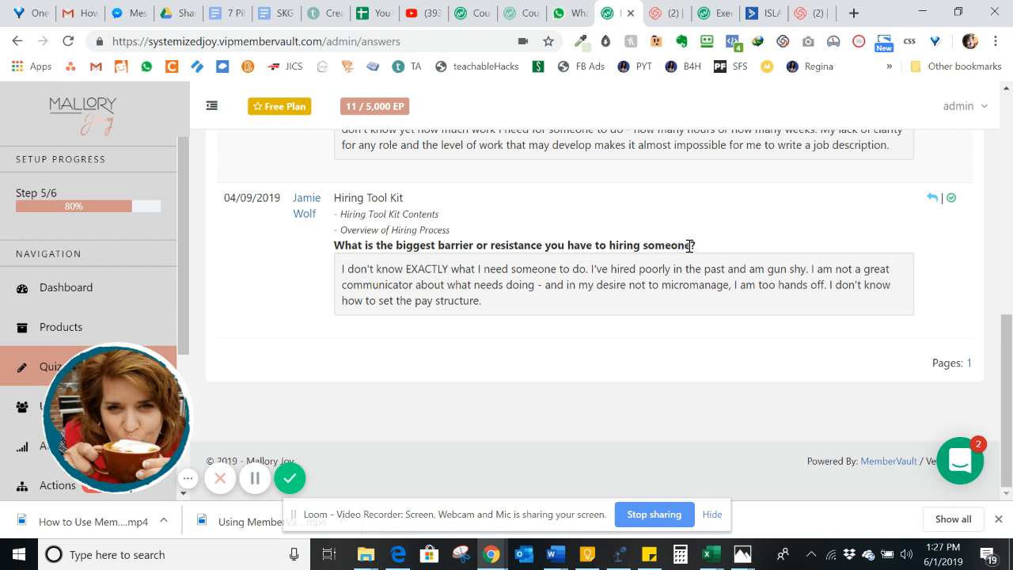
mouse_move(417, 298)
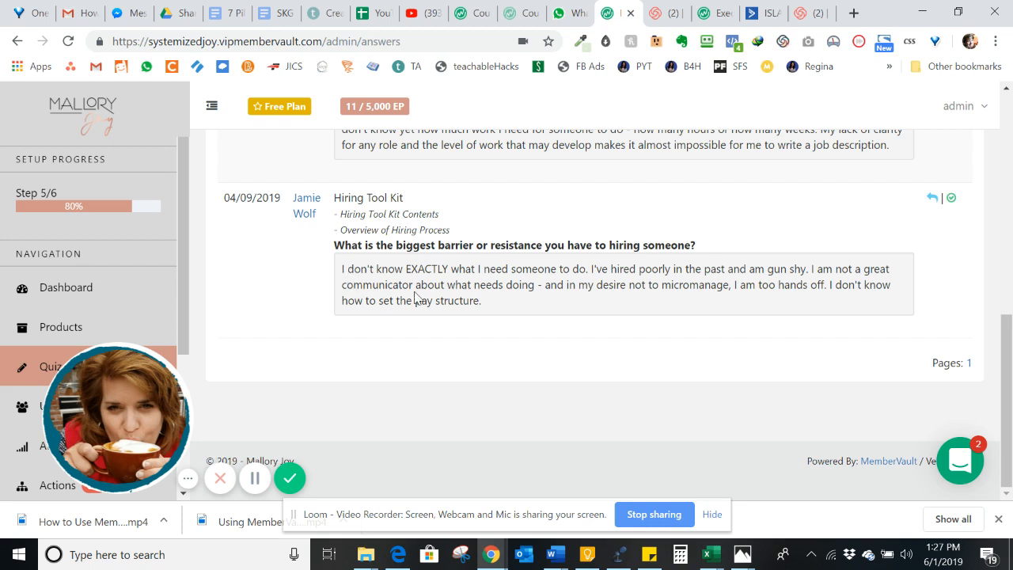
mouse_move(537, 305)
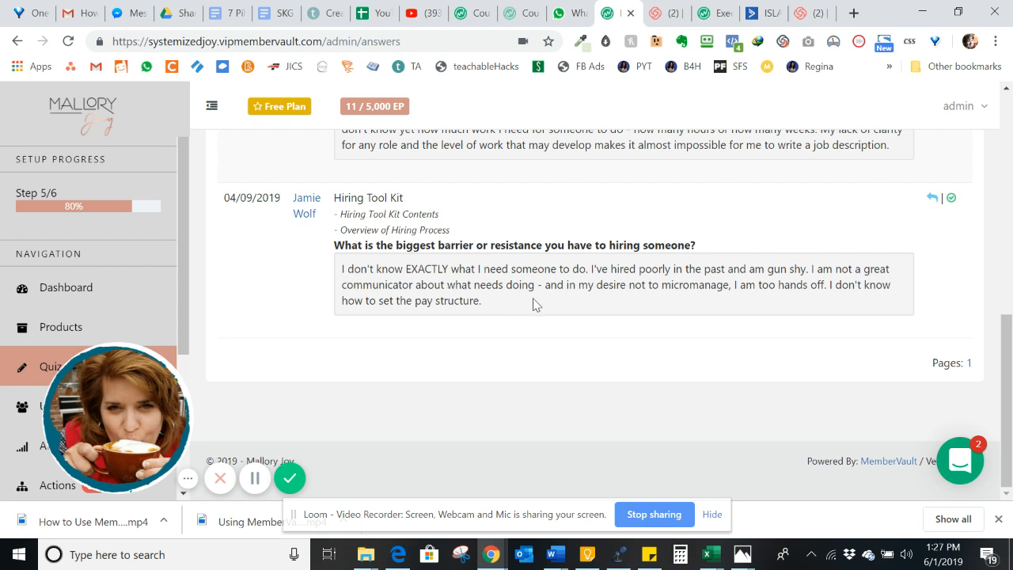
mouse_move(588, 312)
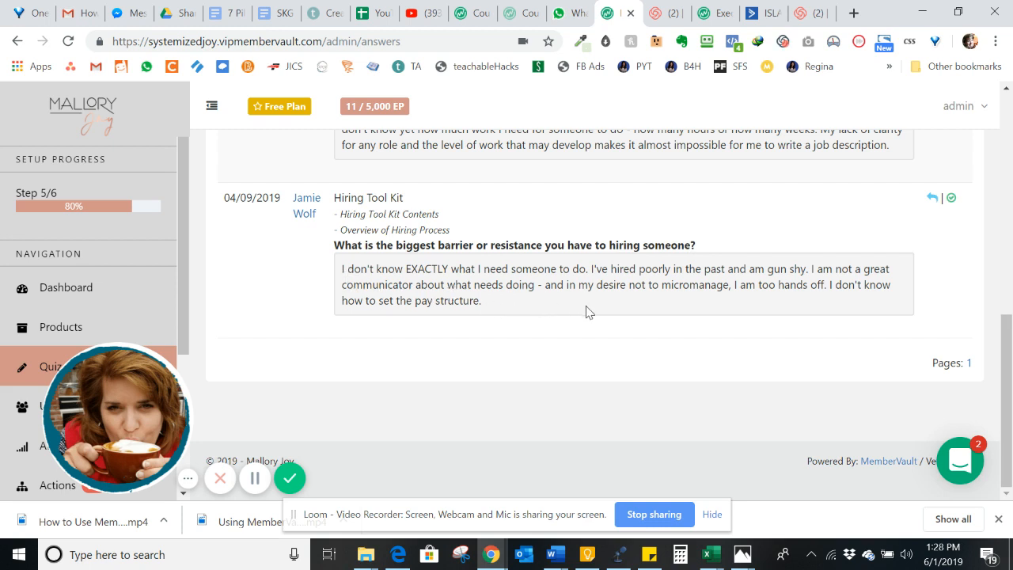
drag(592, 268, 806, 268)
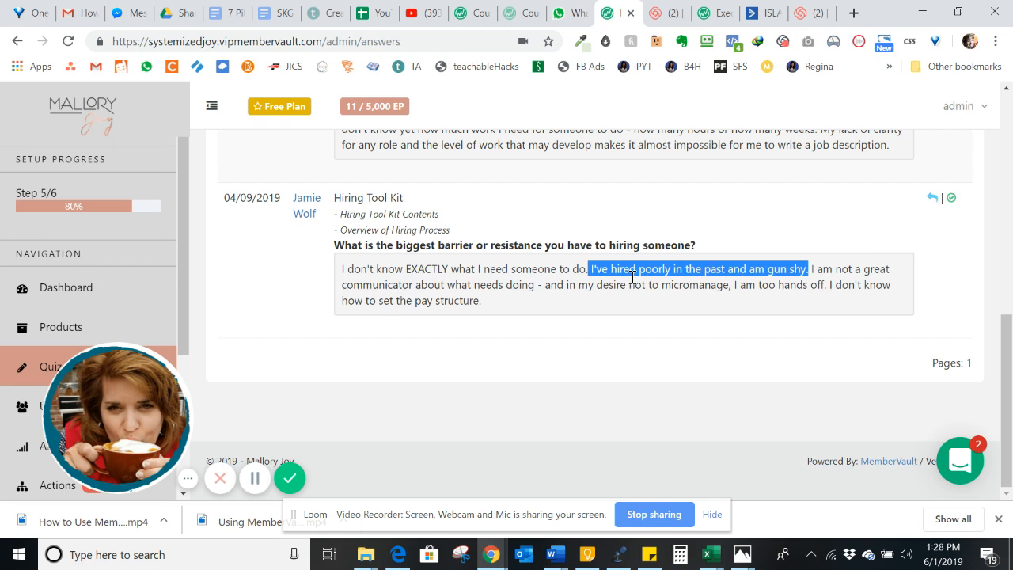
mouse_move(635, 280)
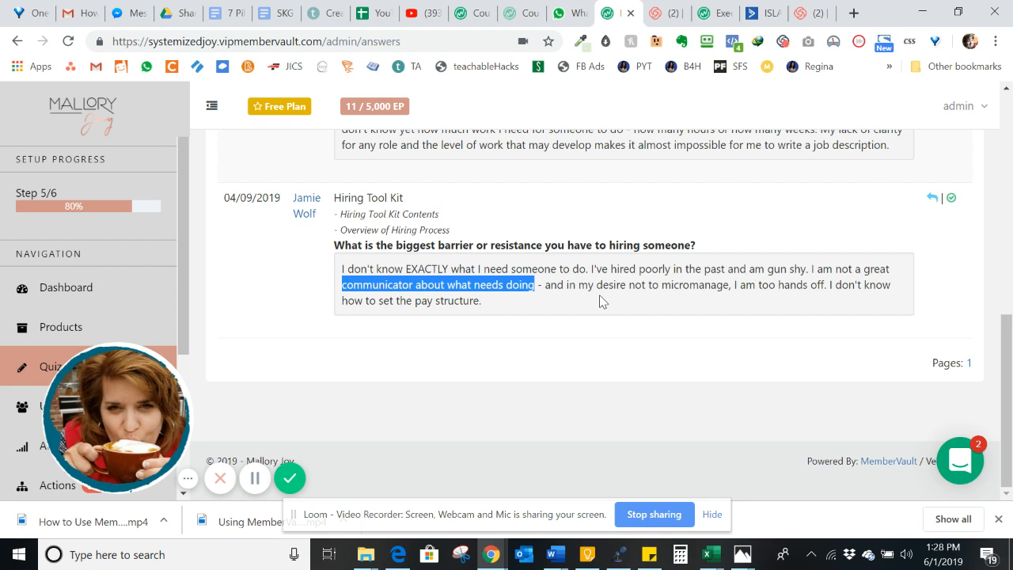
mouse_move(637, 290)
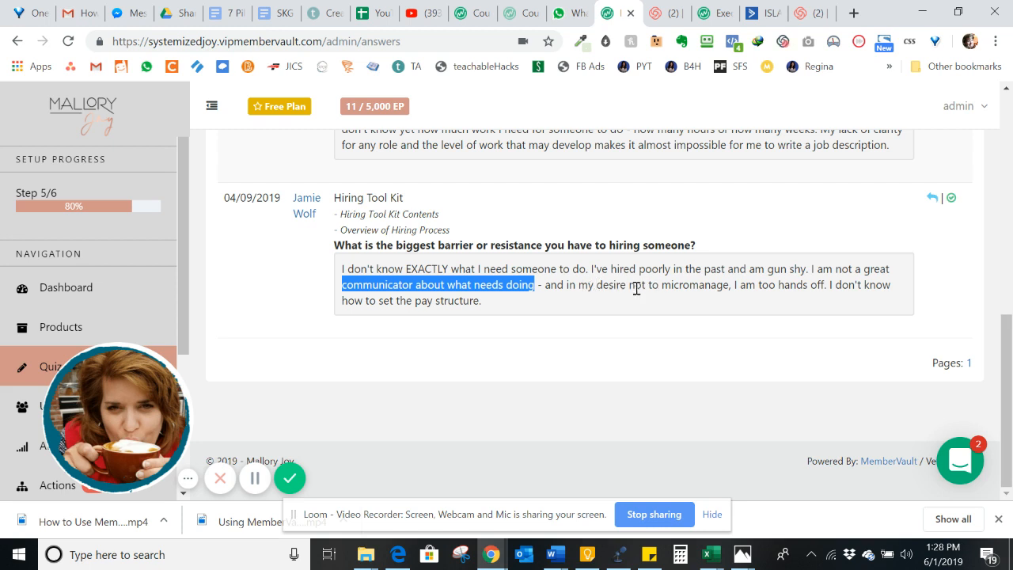
mouse_move(770, 285)
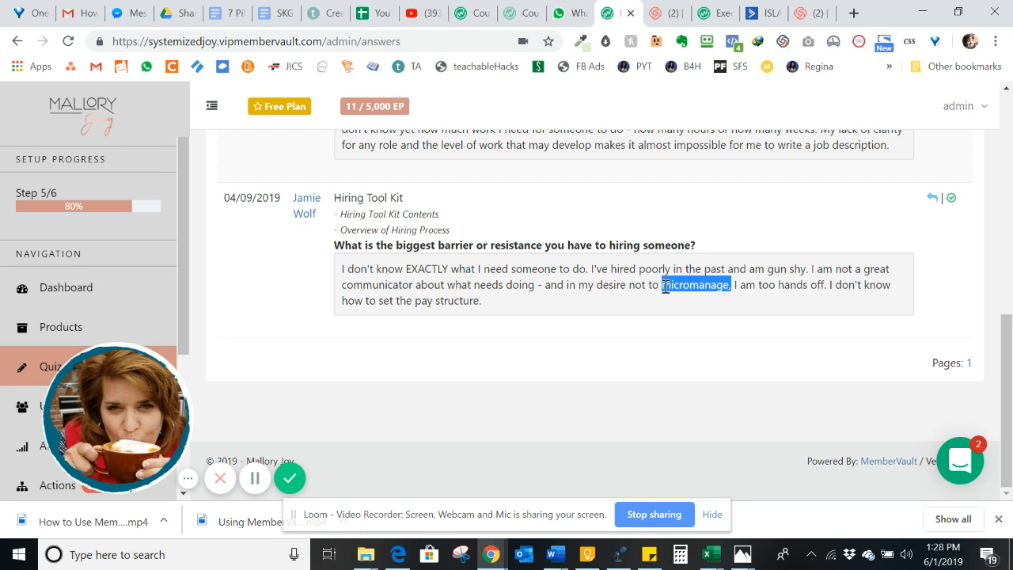
mouse_move(624, 302)
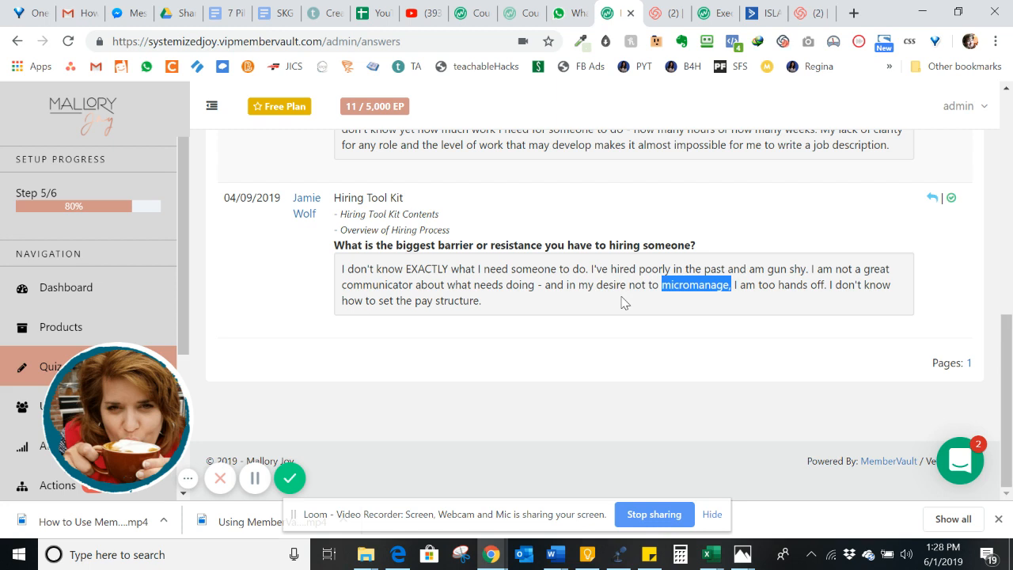
mouse_move(484, 306)
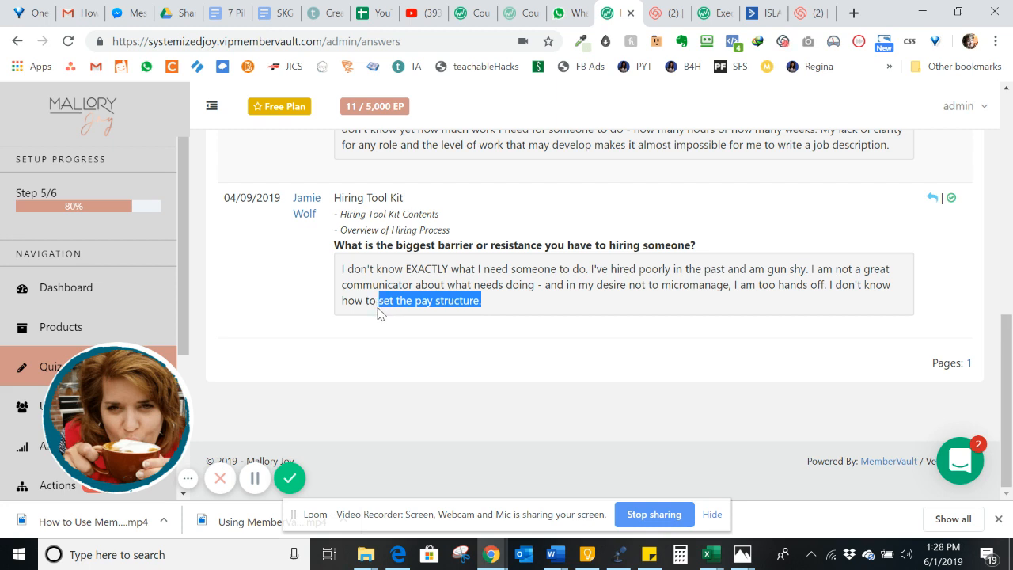
mouse_move(1001, 355)
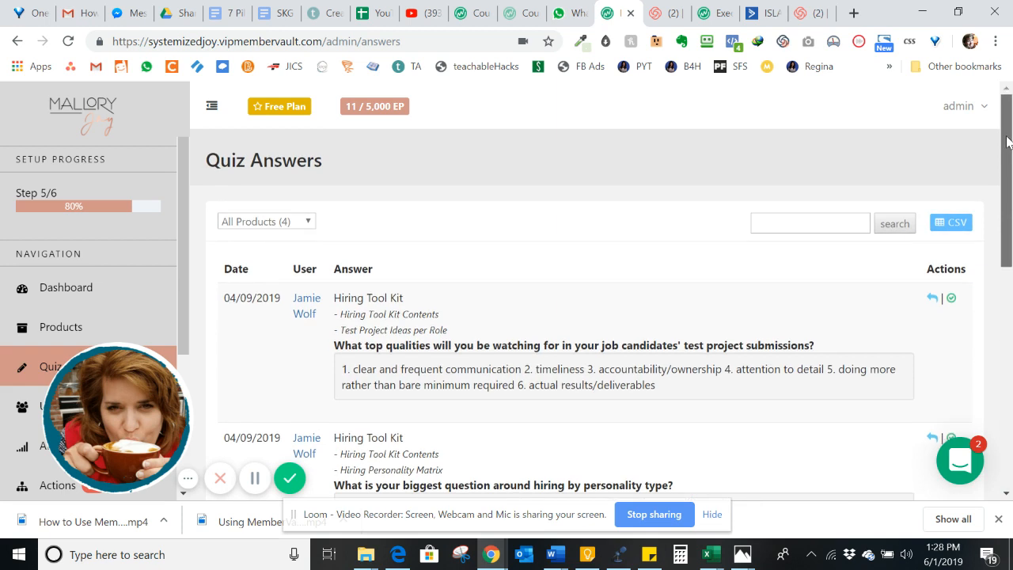
mouse_move(523, 269)
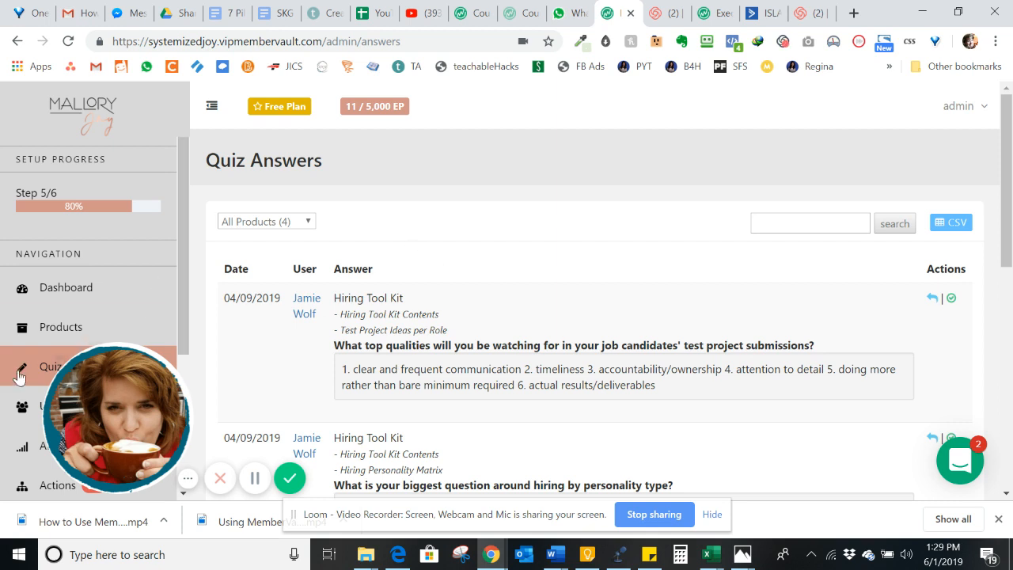
mouse_move(31, 368)
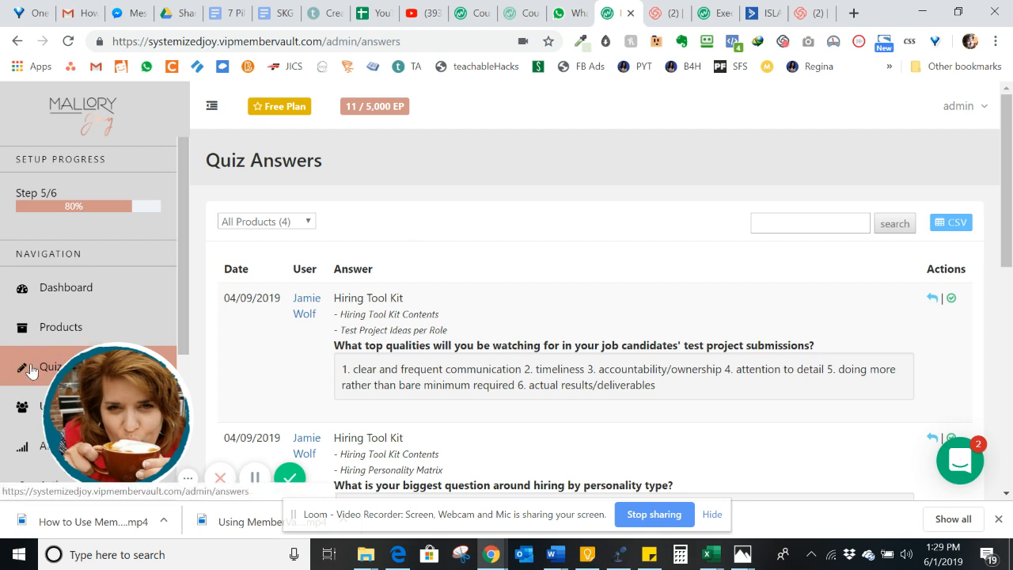
mouse_move(29, 370)
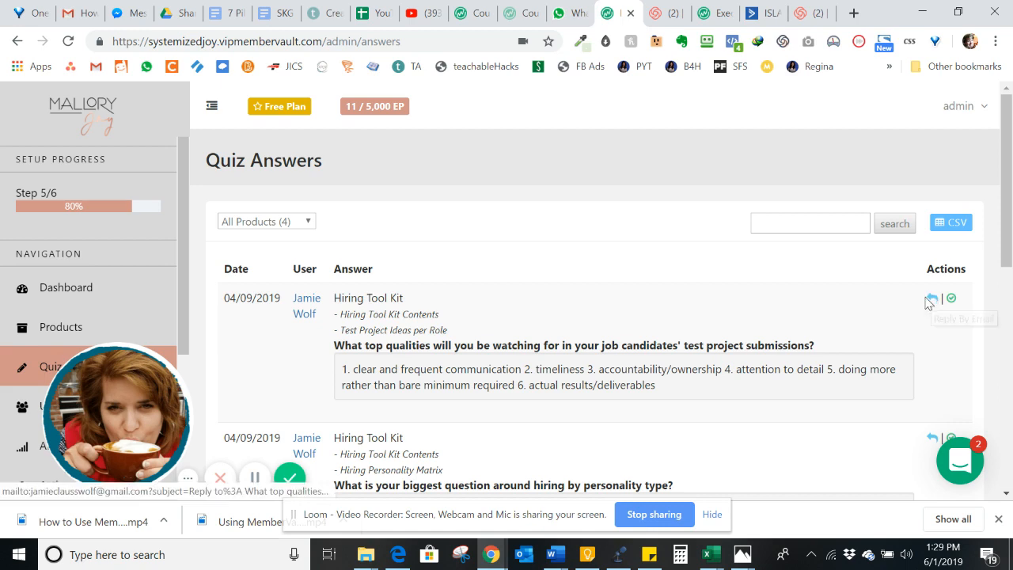
mouse_move(291, 462)
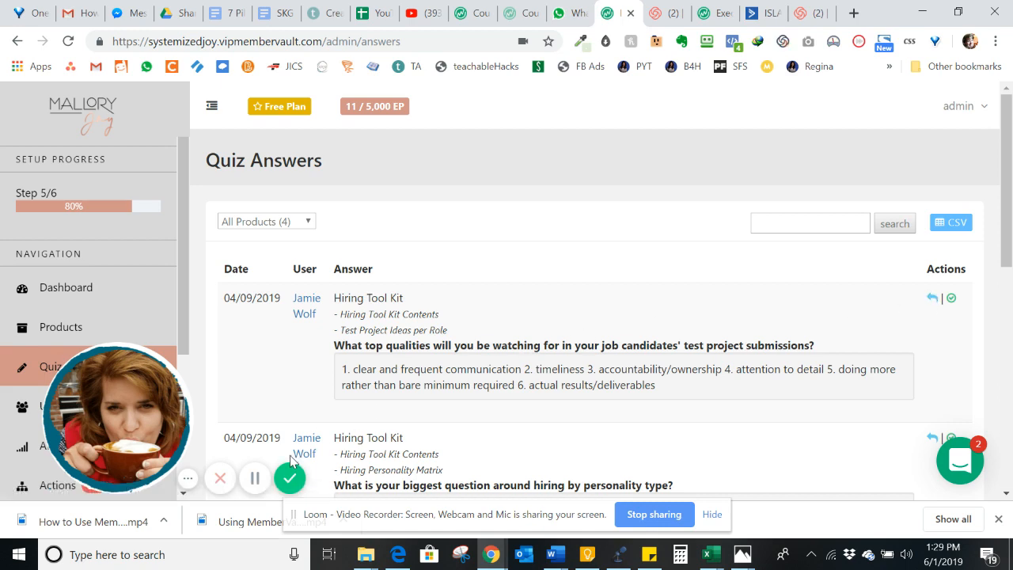